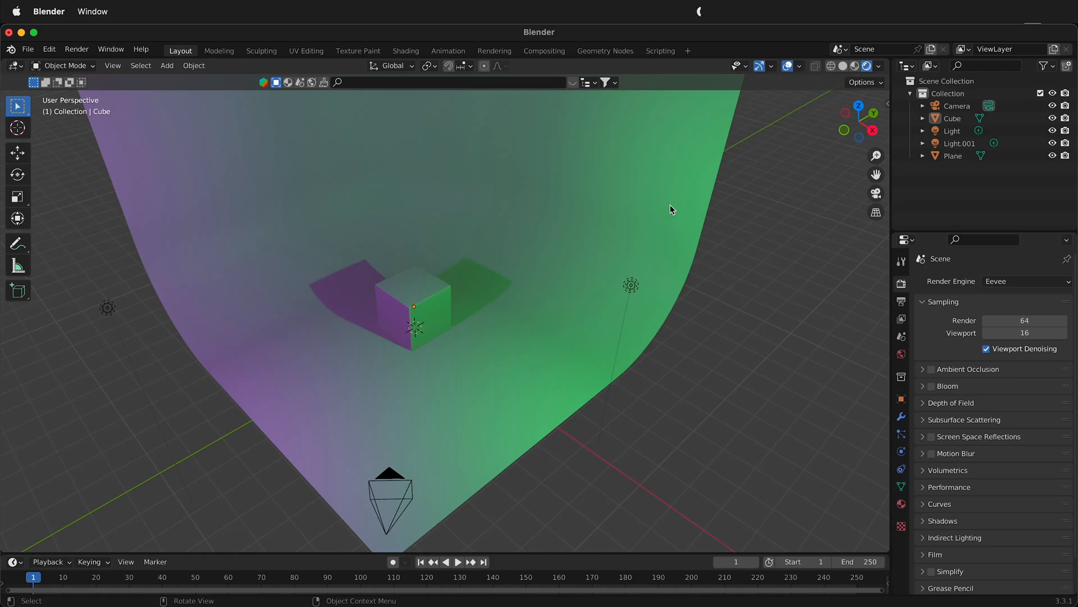
pyautogui.moveTo(628, 298)
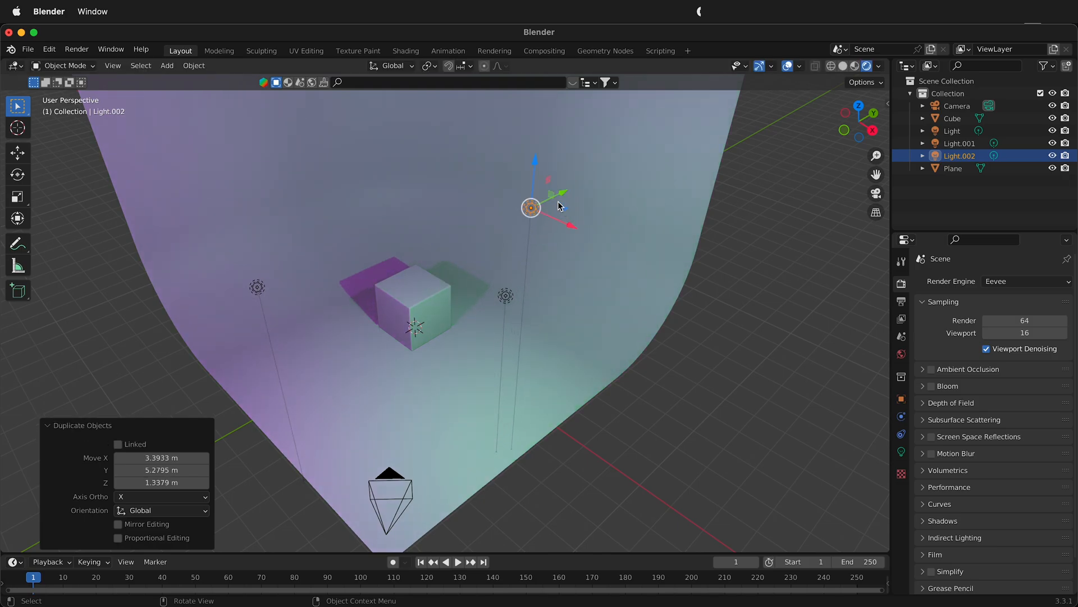
# Lower the duplicated Light.002 toward the cube and shift it back behind it.
pyautogui.moveTo(530, 207); pyautogui.dragTo(524, 283)
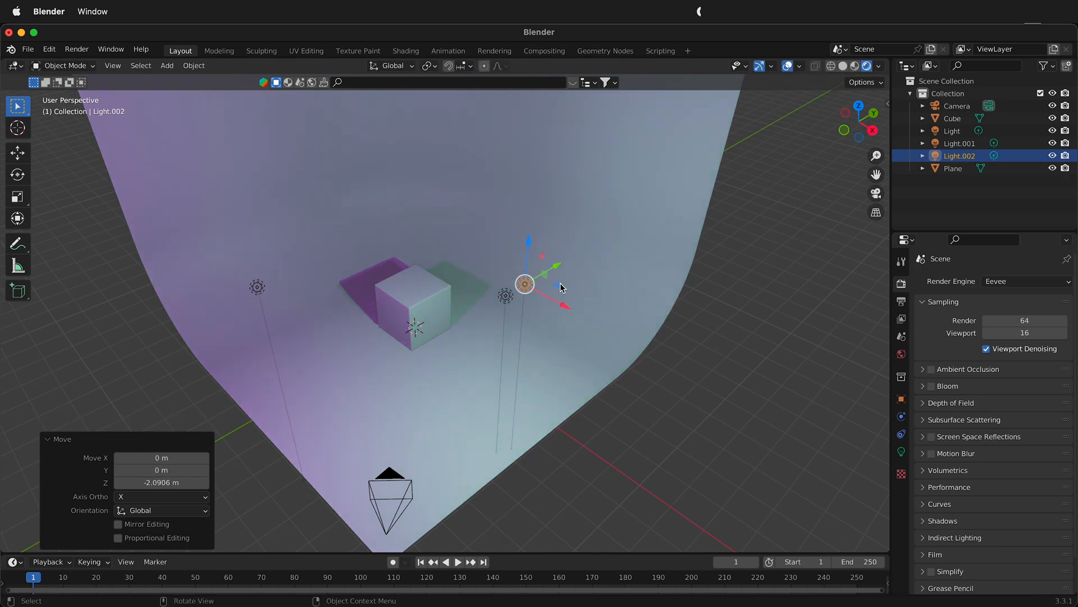
pyautogui.moveTo(524, 283); pyautogui.dragTo(528, 239)
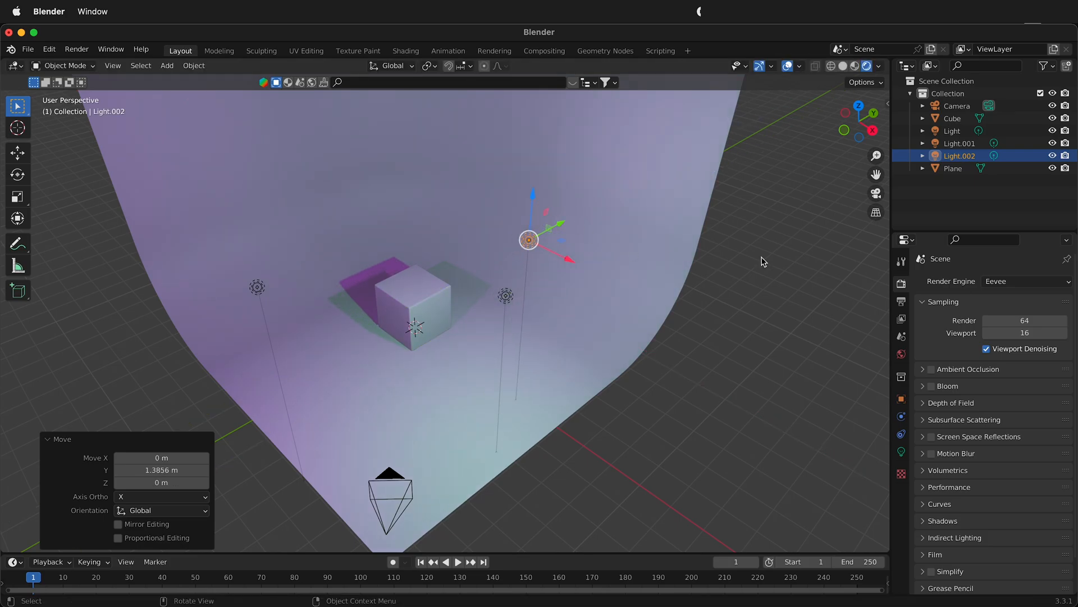
# Give Light.002 a near-white colour and 300 W power in its light properties.
pyautogui.click(901, 451)
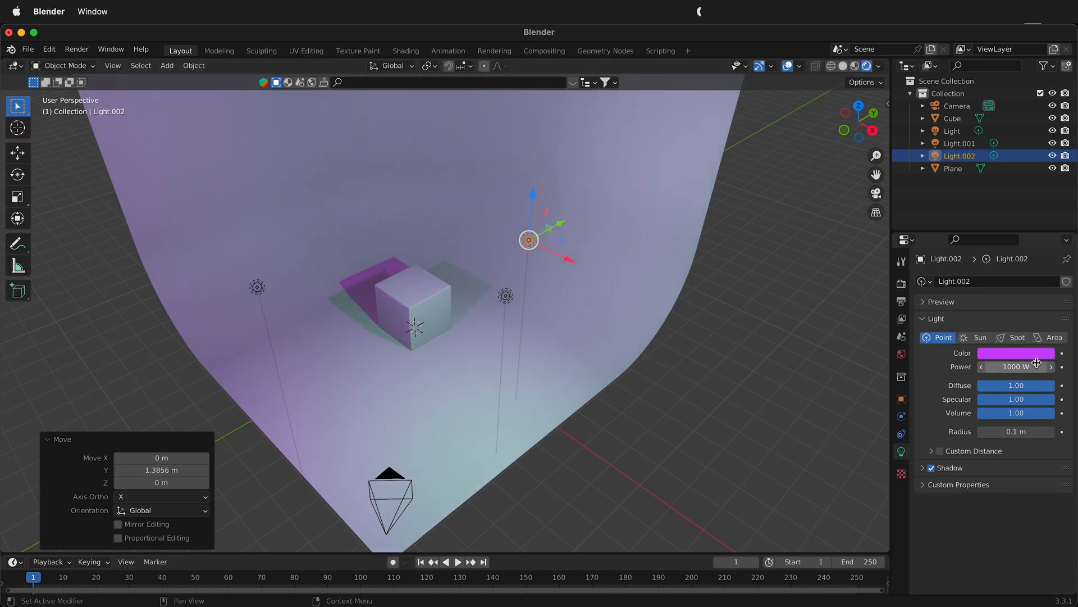
pyautogui.moveTo(1025, 367); pyautogui.dragTo(1011, 366)
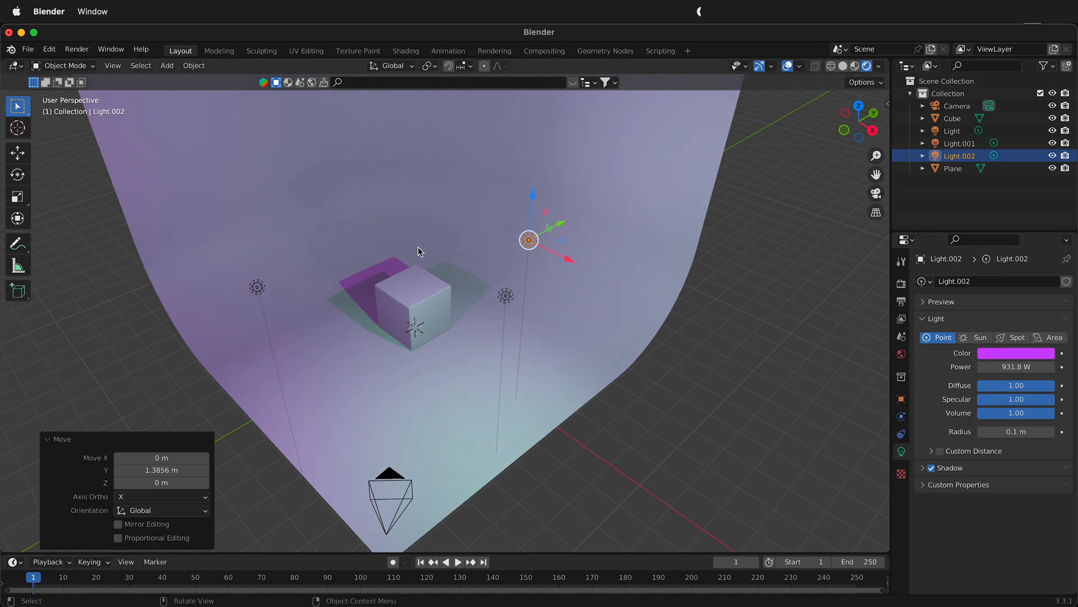
pyautogui.click(1017, 352)
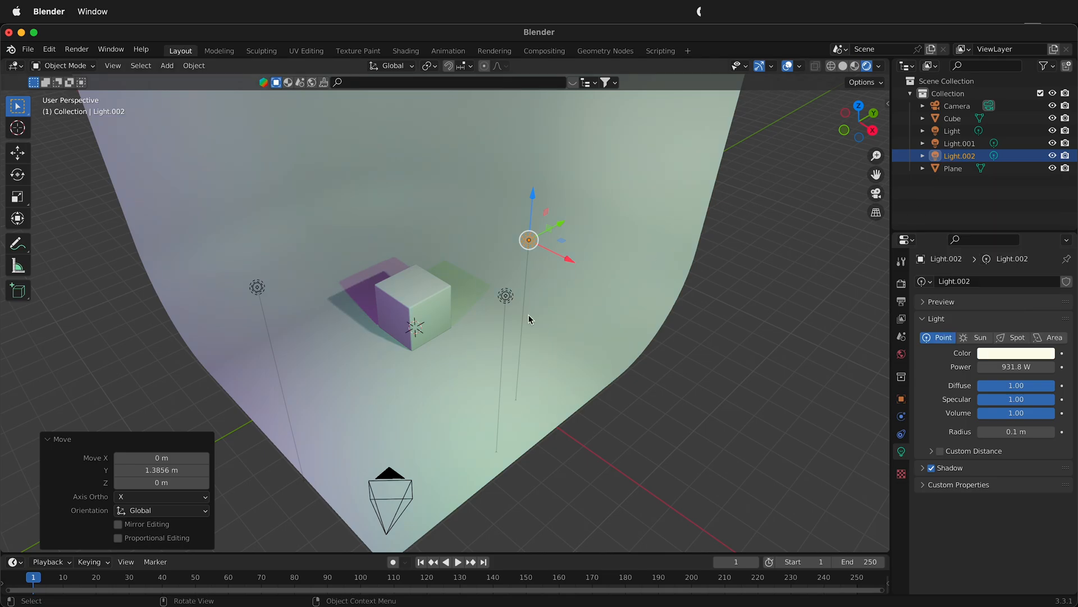
pyautogui.moveTo(1024, 365); pyautogui.dragTo(1011, 366)
pyautogui.write('300')
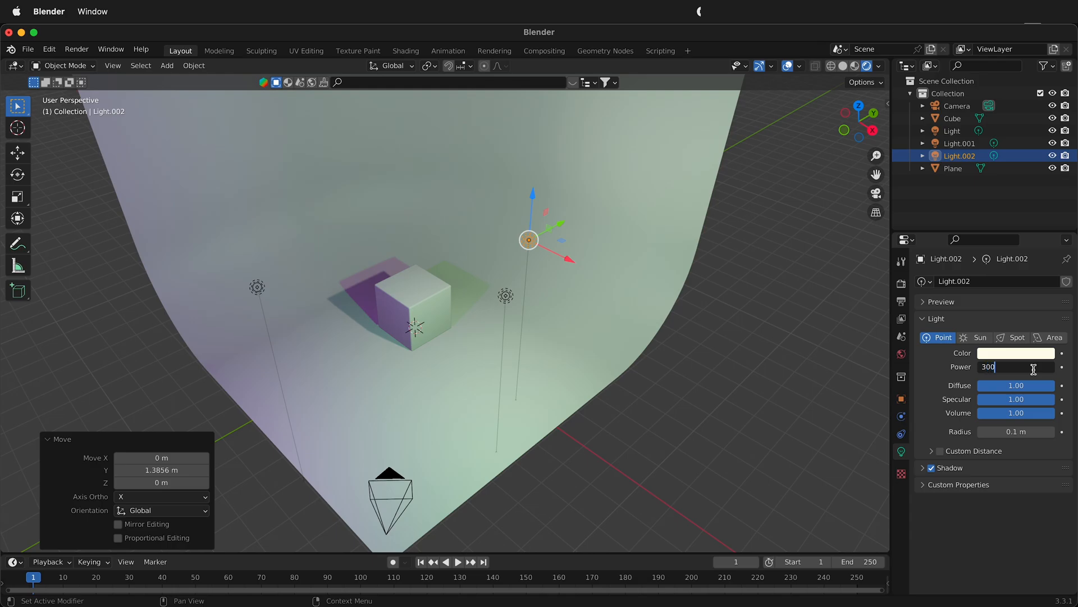
pyautogui.press('return')
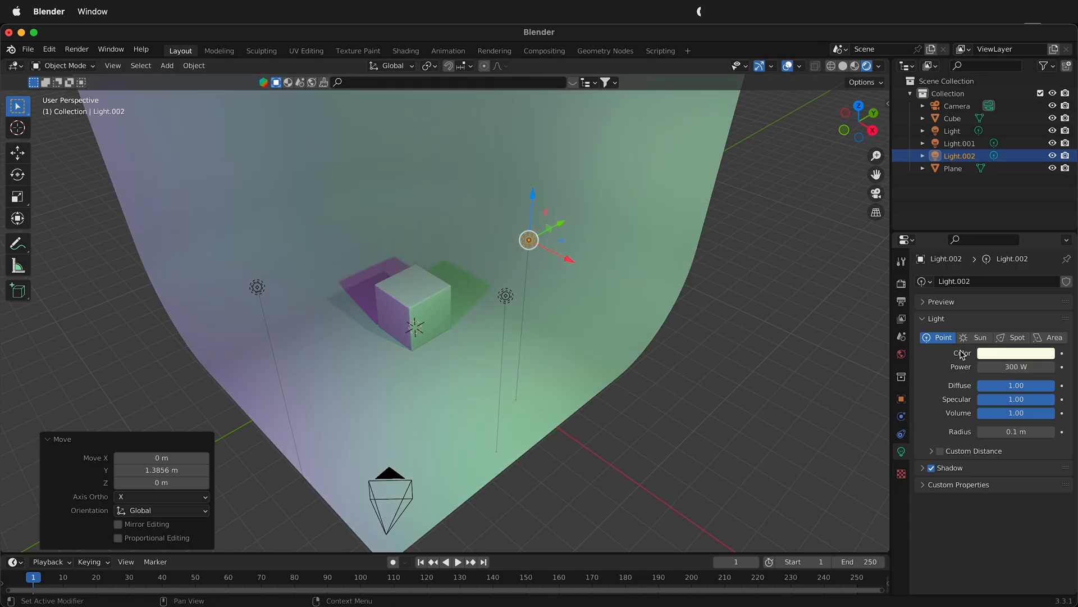
pyautogui.moveTo(561, 313)
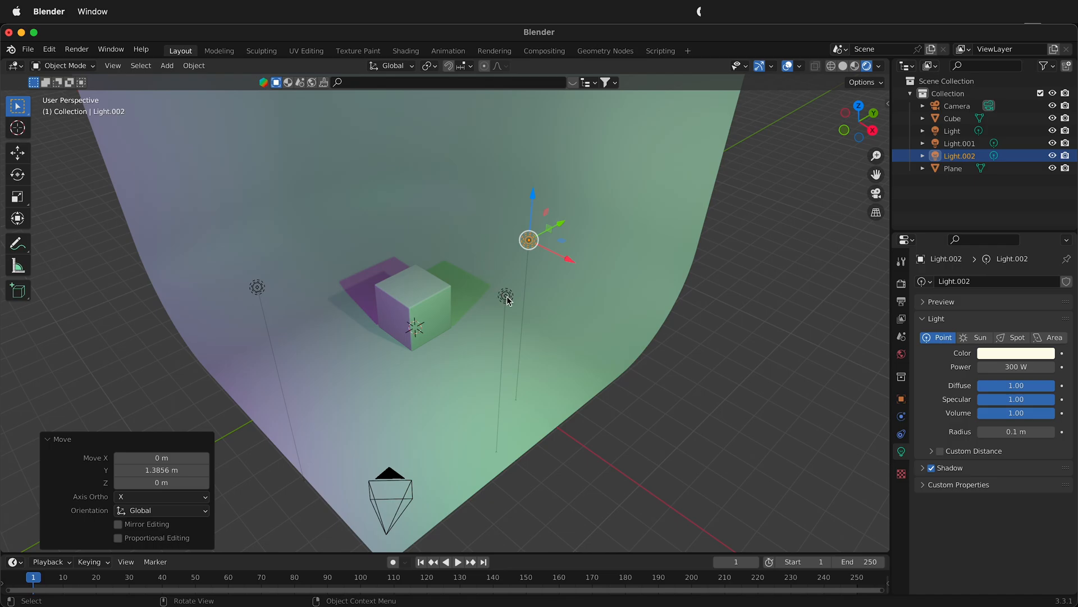
# Delete the three selected lights and view the scene in Solid shading.
pyautogui.press('x')
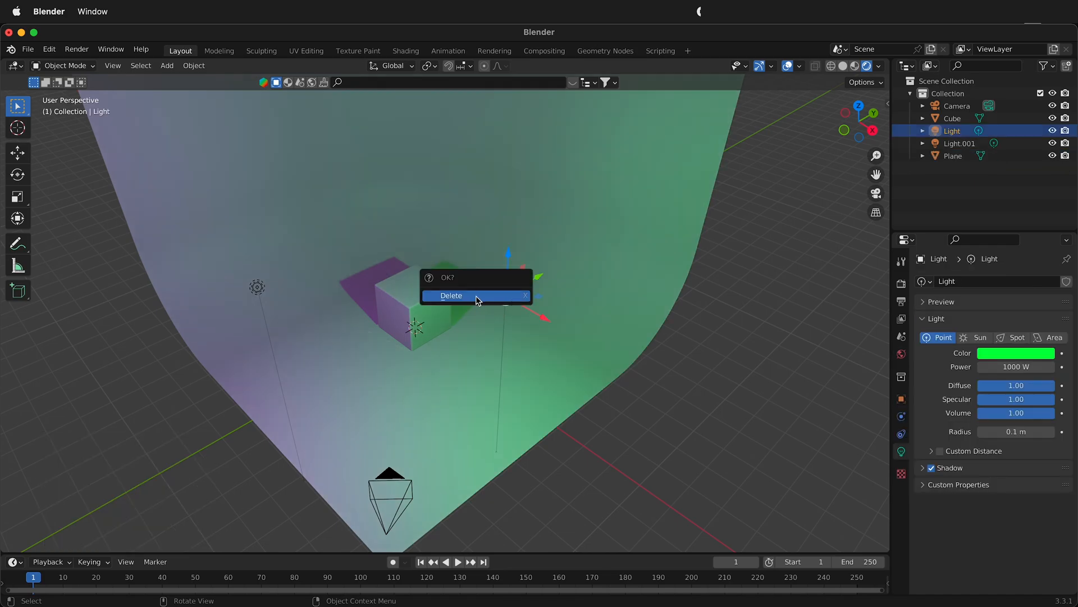
pyautogui.click(451, 295)
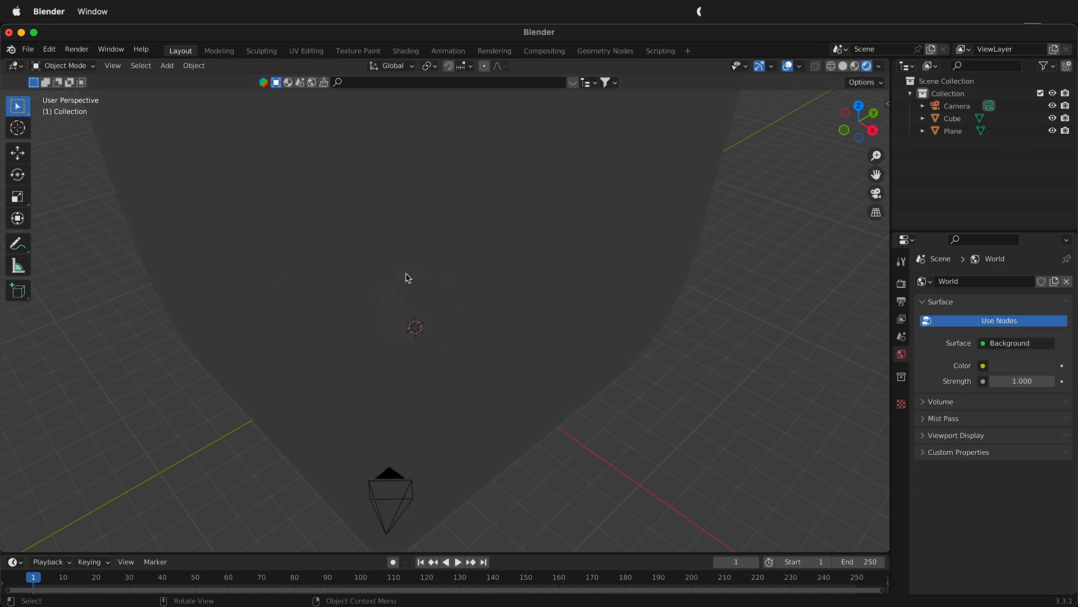
pyautogui.click(846, 66)
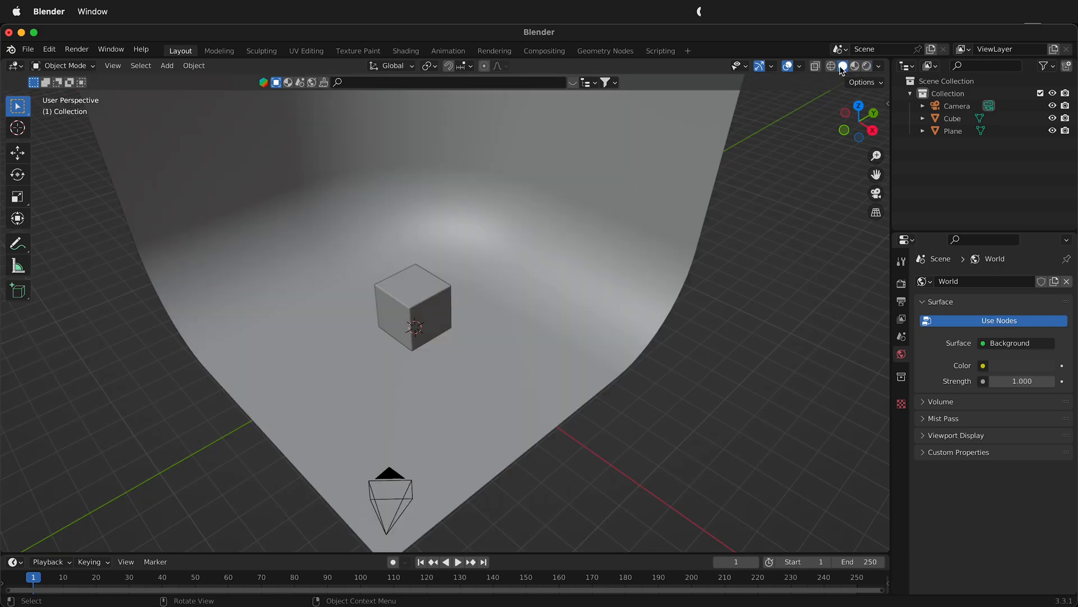
pyautogui.moveTo(415, 290)
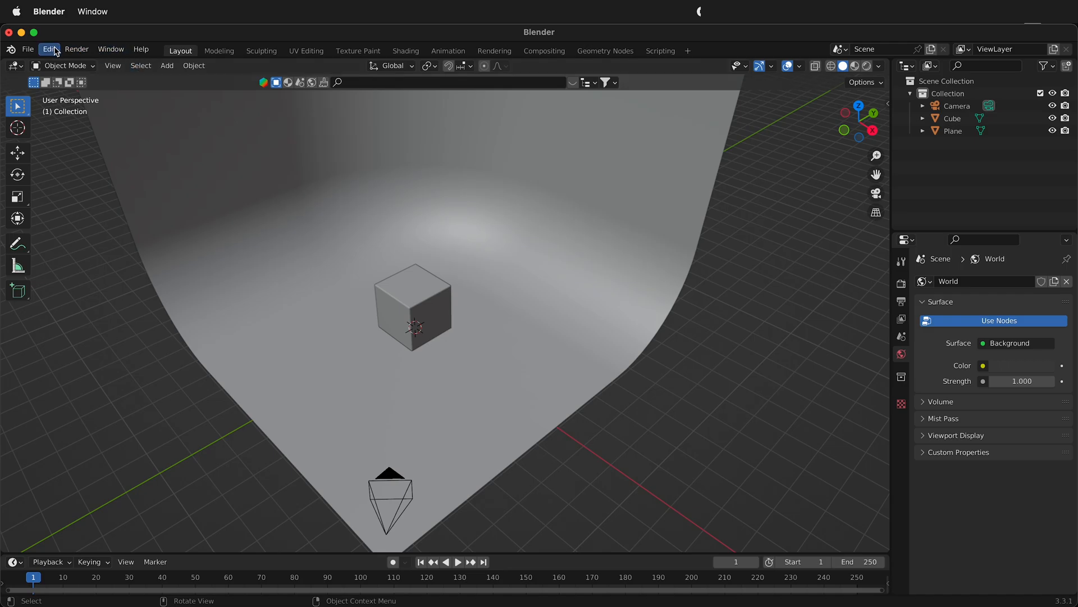
# Search the Preferences add-ons for 'tri' and enable Lighting: Tri-lighting.
pyautogui.click(49, 48)
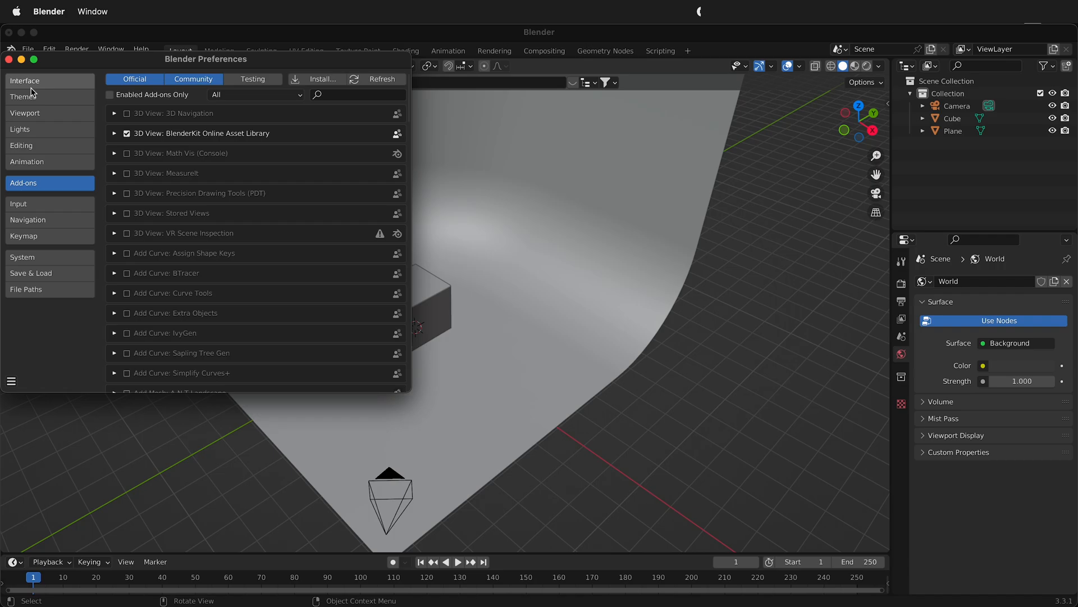
pyautogui.click(26, 80)
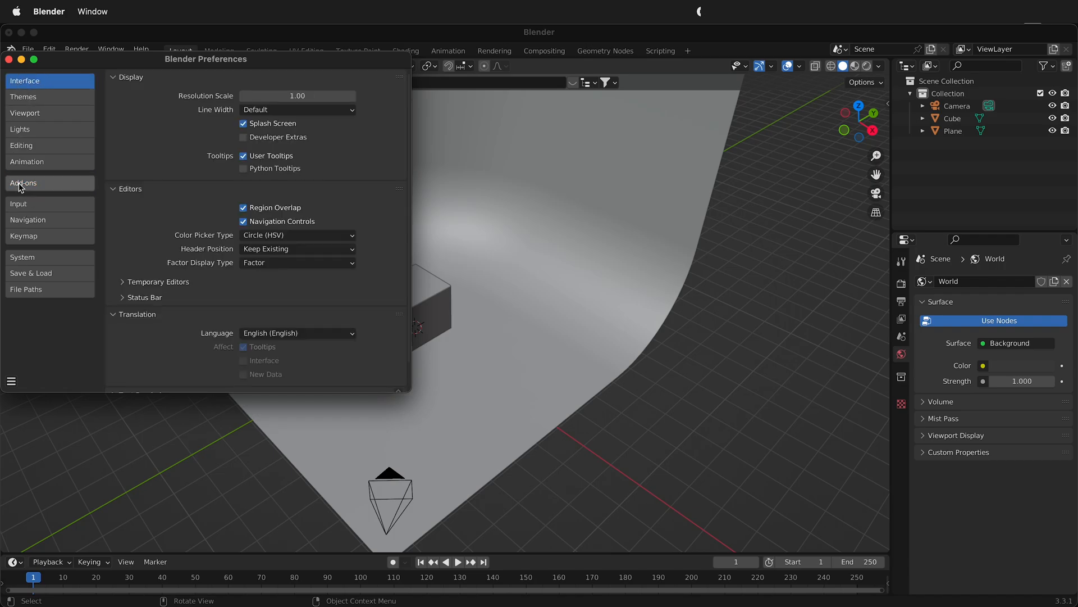
pyautogui.click(24, 182)
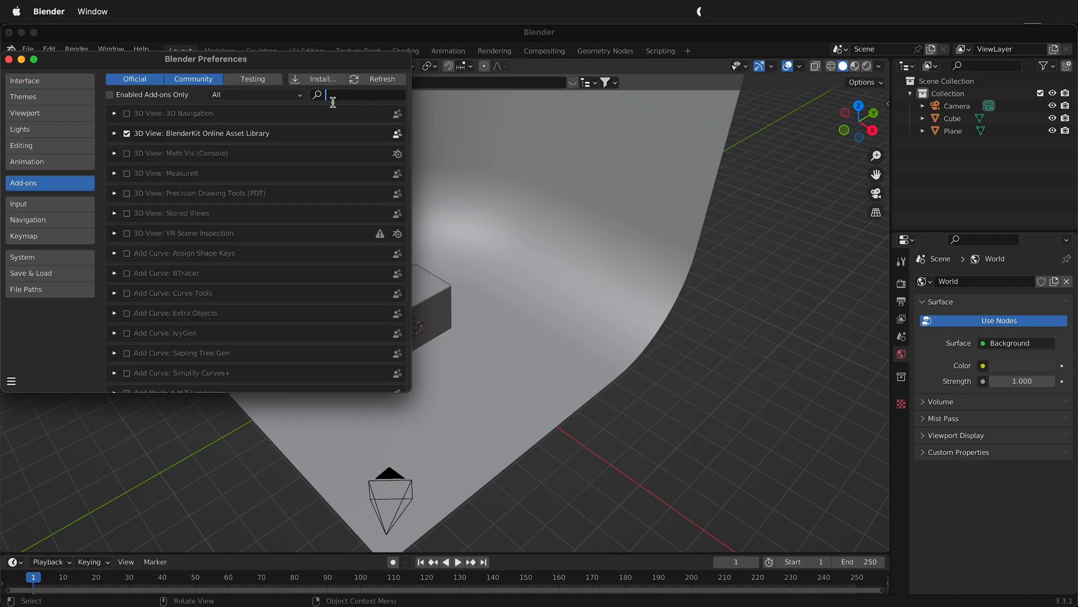
pyautogui.write('tri')
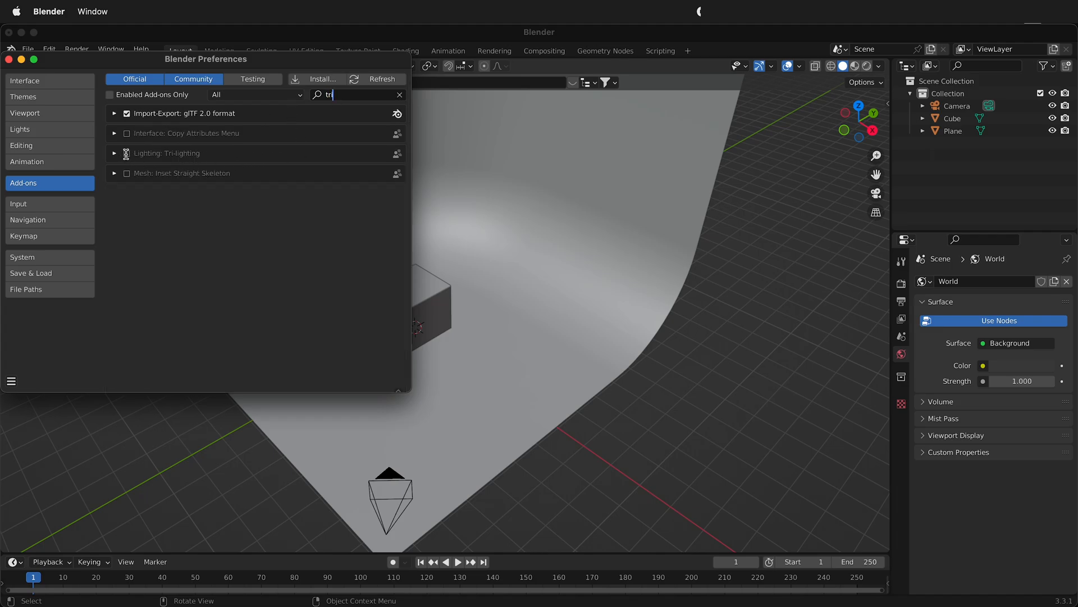
pyautogui.click(128, 153)
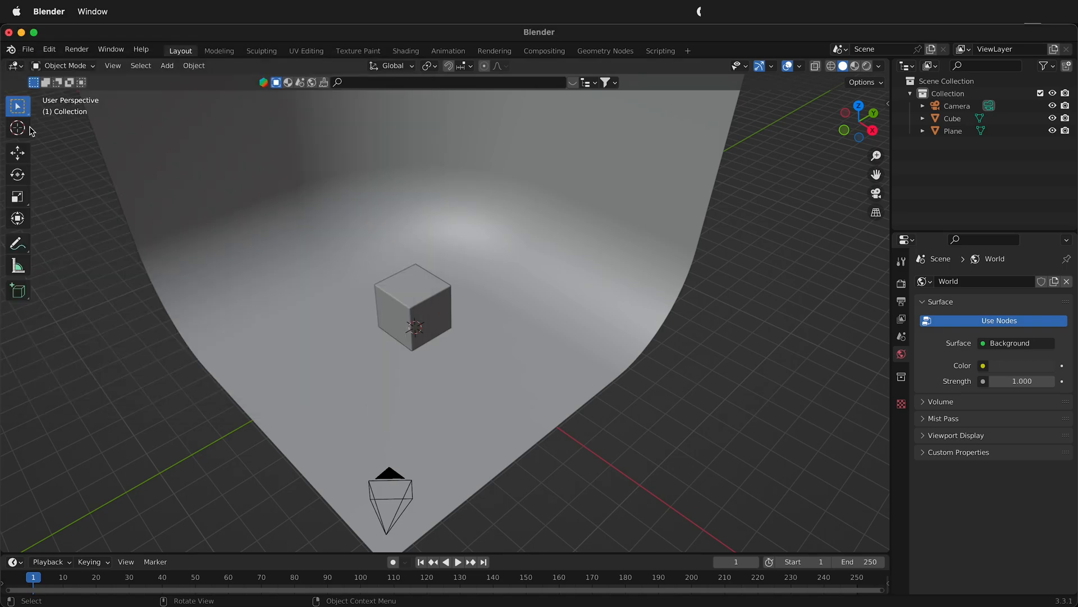
# Select the cube to make it the active object.
pyautogui.click(412, 306)
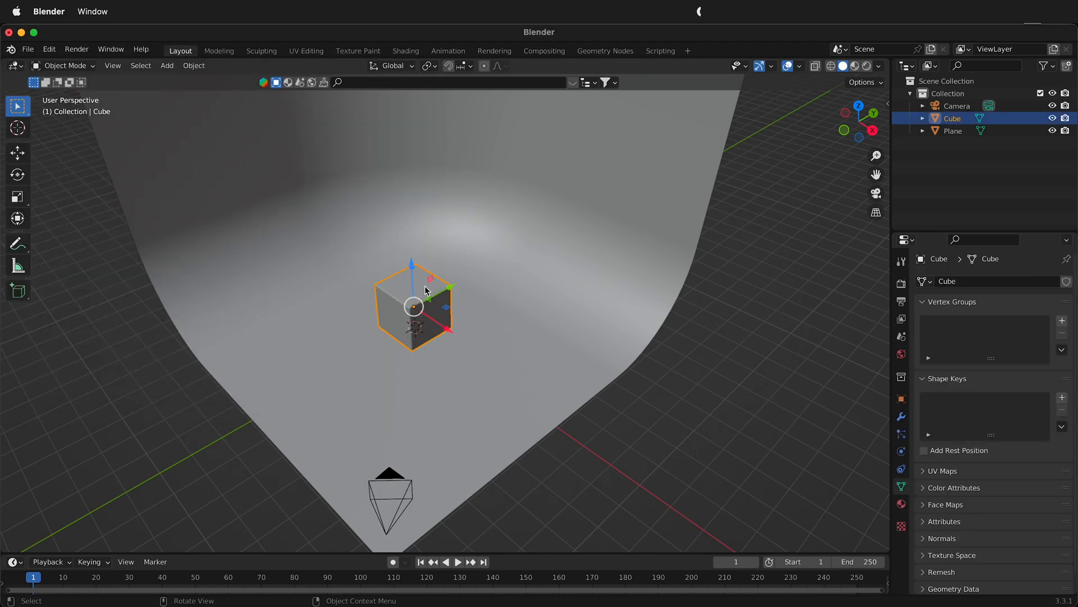
pyautogui.moveTo(425, 288)
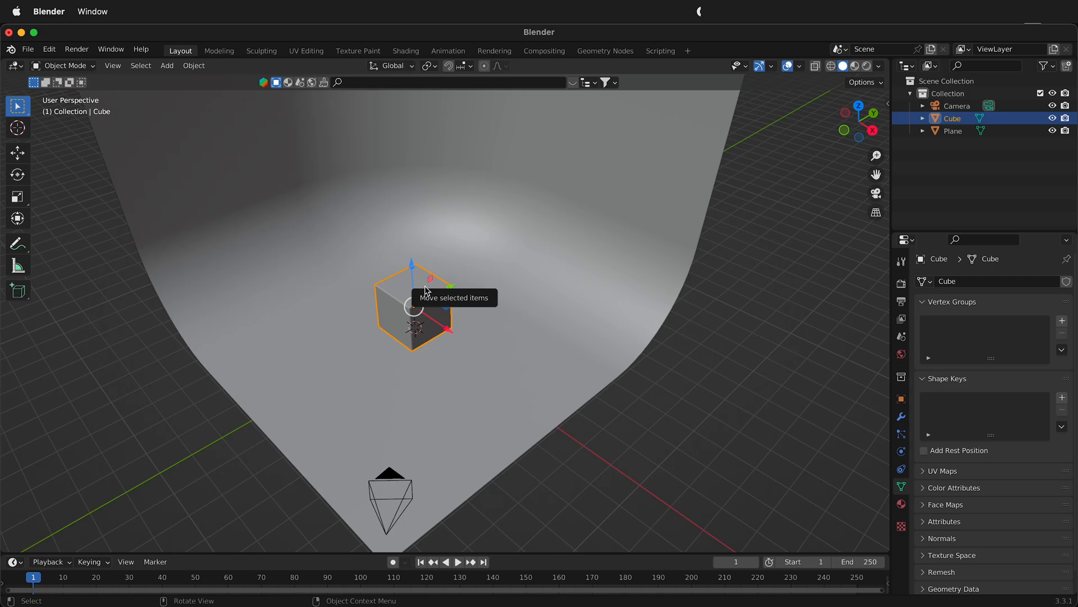
pyautogui.moveTo(370, 294)
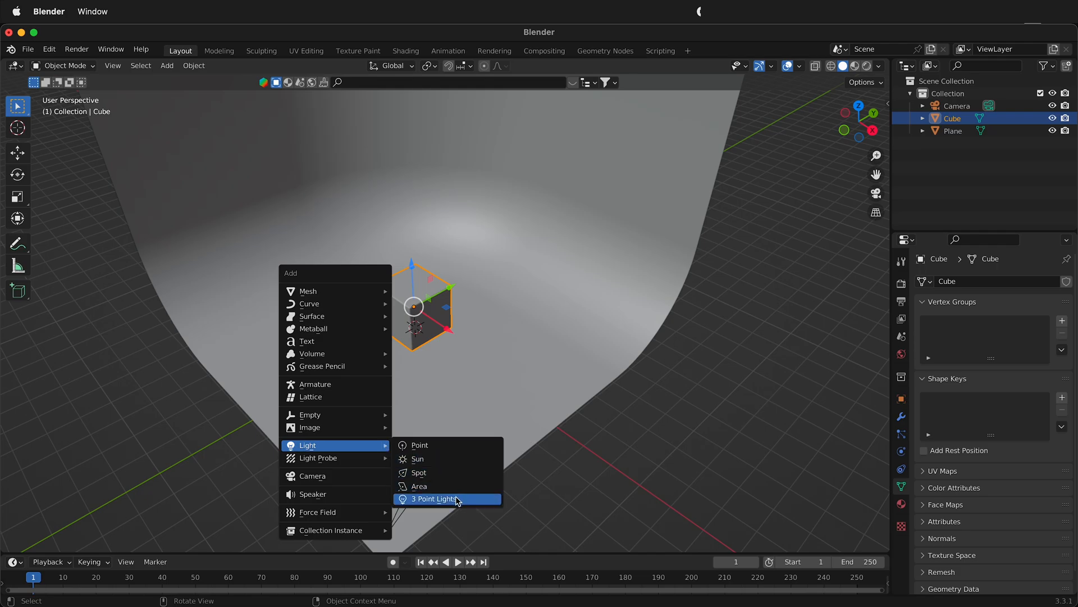
# Add a Tri-Lighting rig around the cube with base energy 1000, previewed in rendered shading.
pyautogui.click(434, 499)
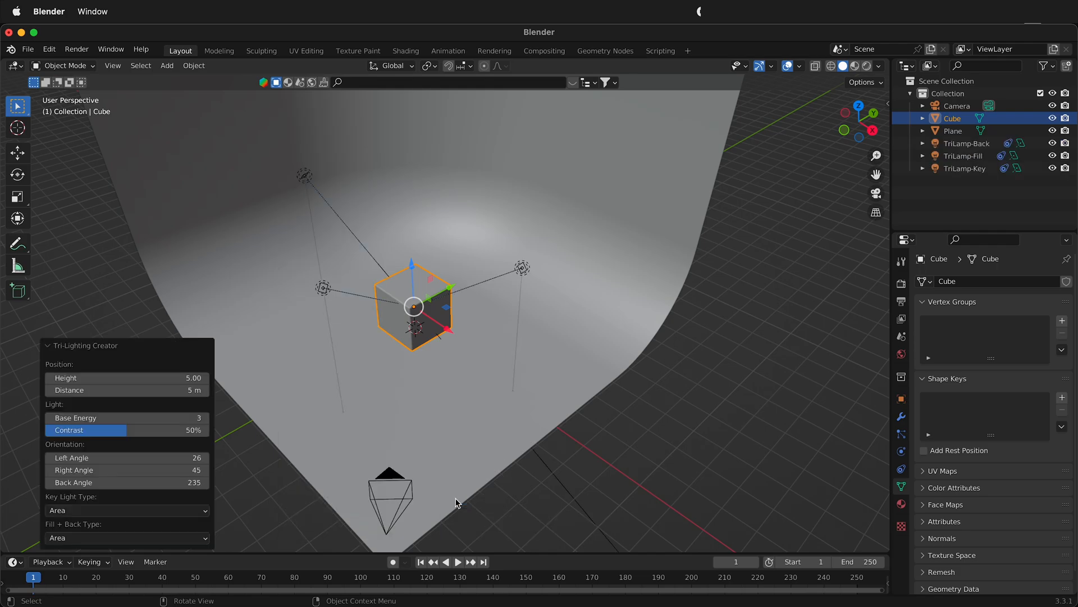
pyautogui.moveTo(298, 346)
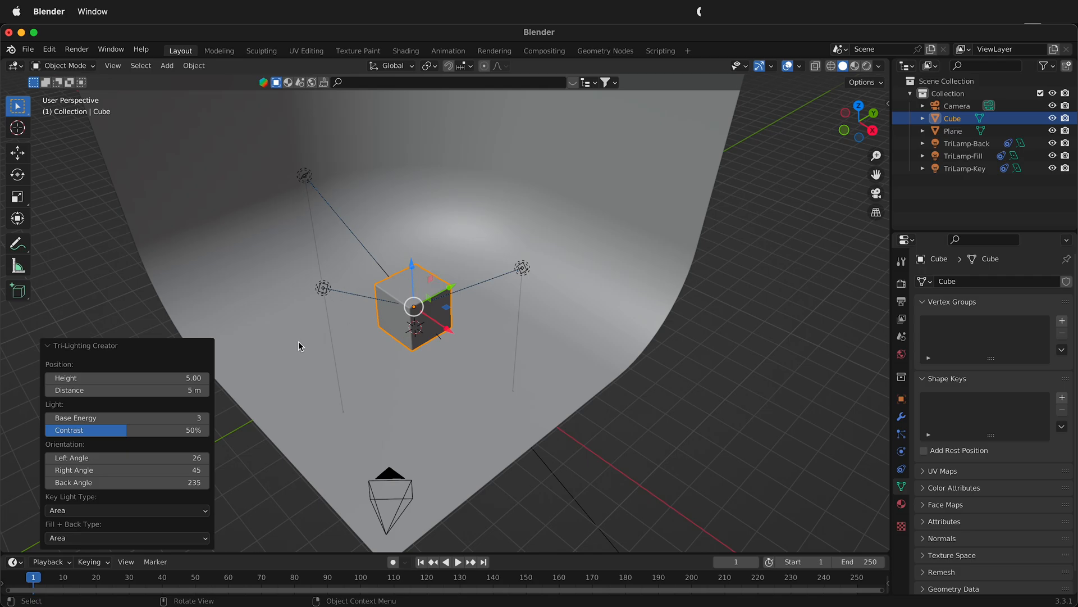
pyautogui.moveTo(512, 316)
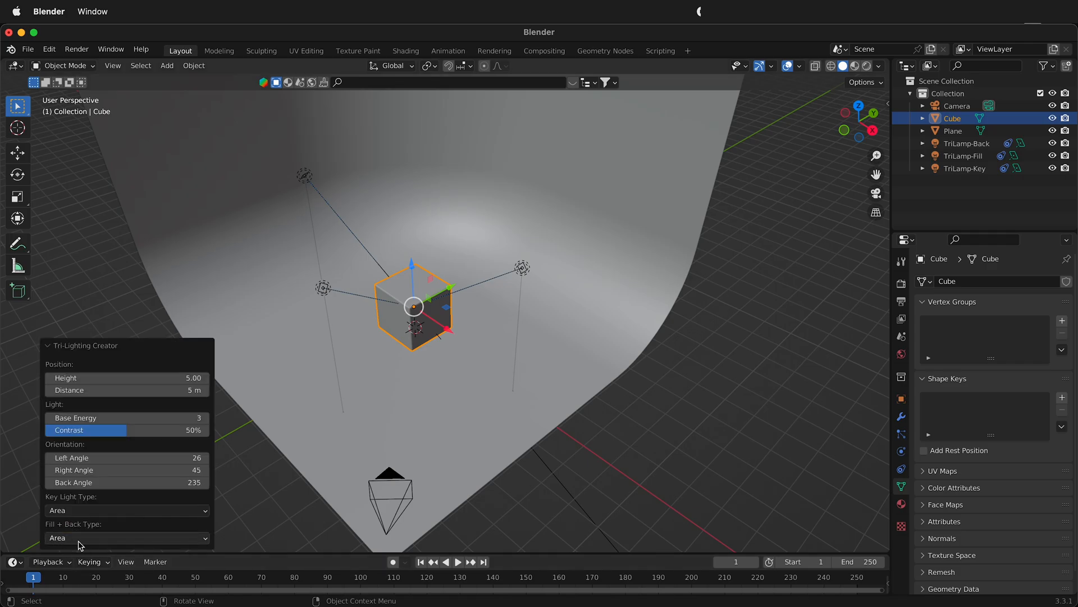
pyautogui.moveTo(85, 537)
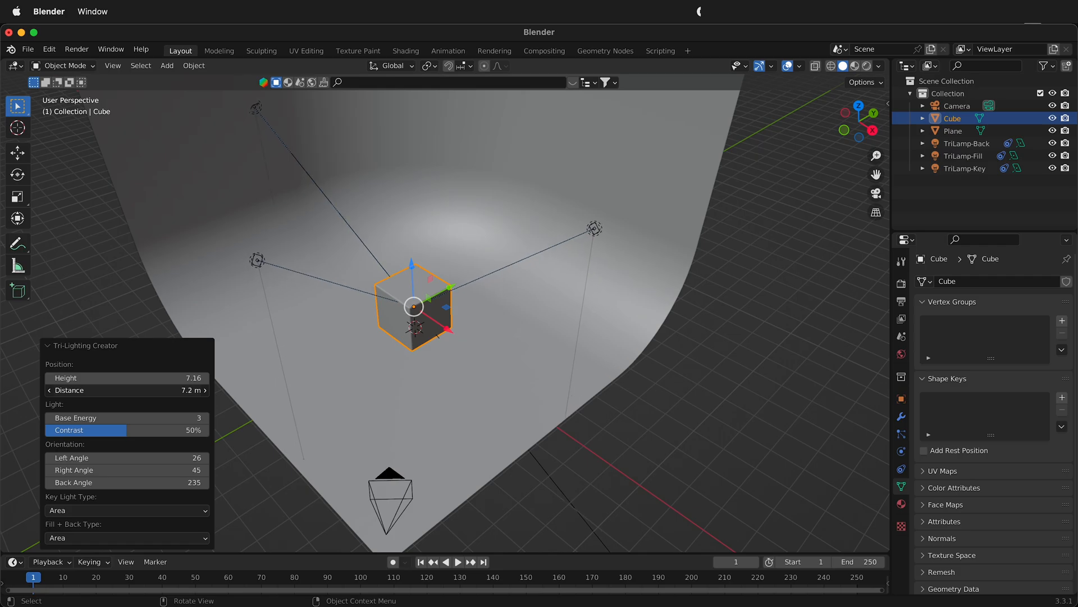
pyautogui.moveTo(138, 390); pyautogui.dragTo(110, 390)
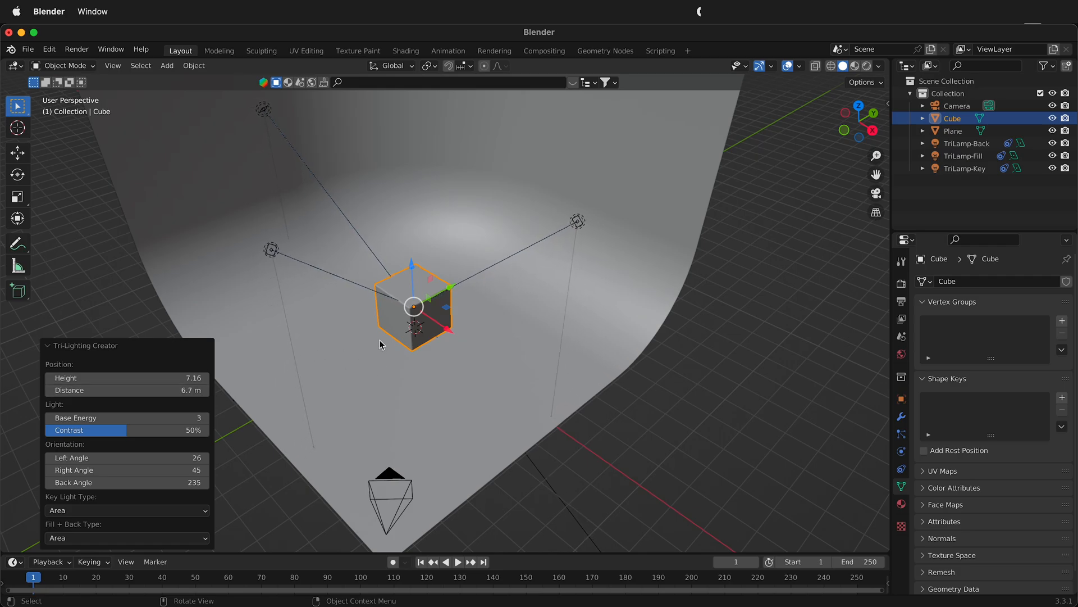
pyautogui.moveTo(388, 304)
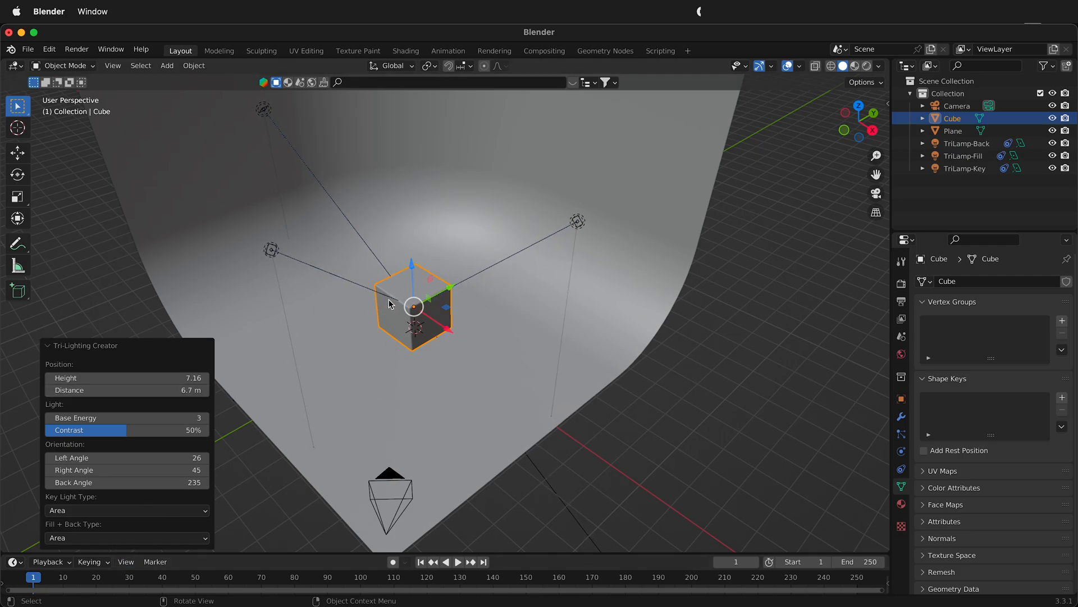
pyautogui.moveTo(331, 337)
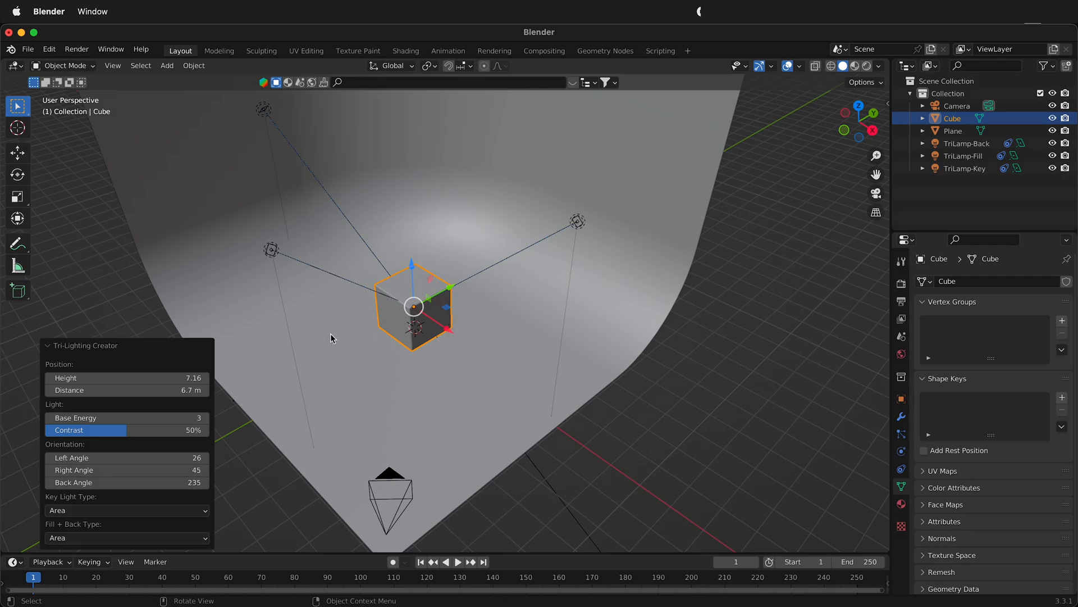
pyautogui.moveTo(423, 312)
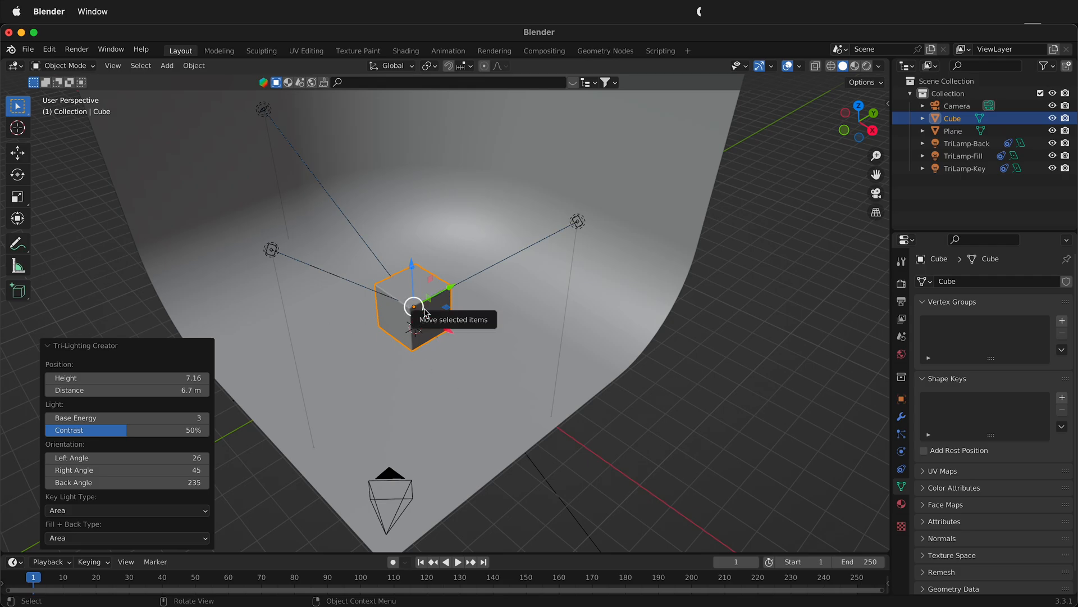
pyautogui.moveTo(325, 466)
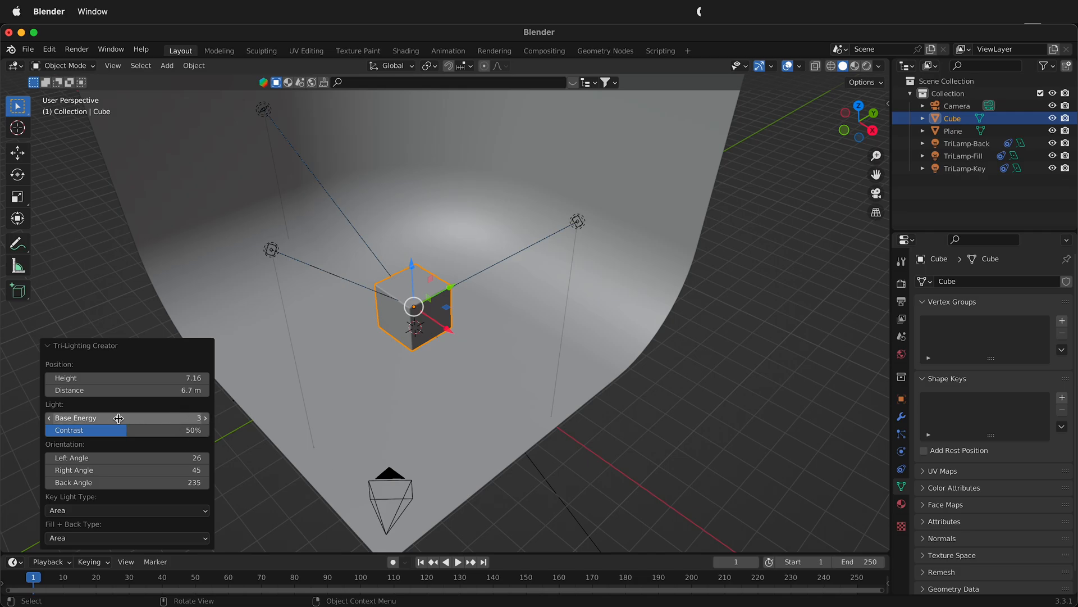
pyautogui.click(126, 417)
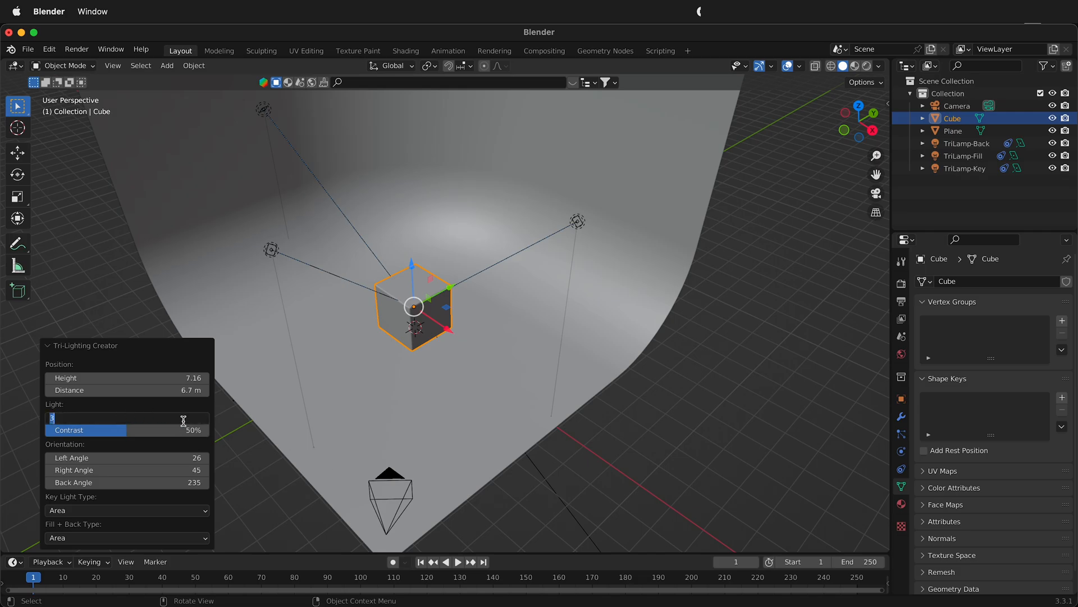
pyautogui.write('1000')
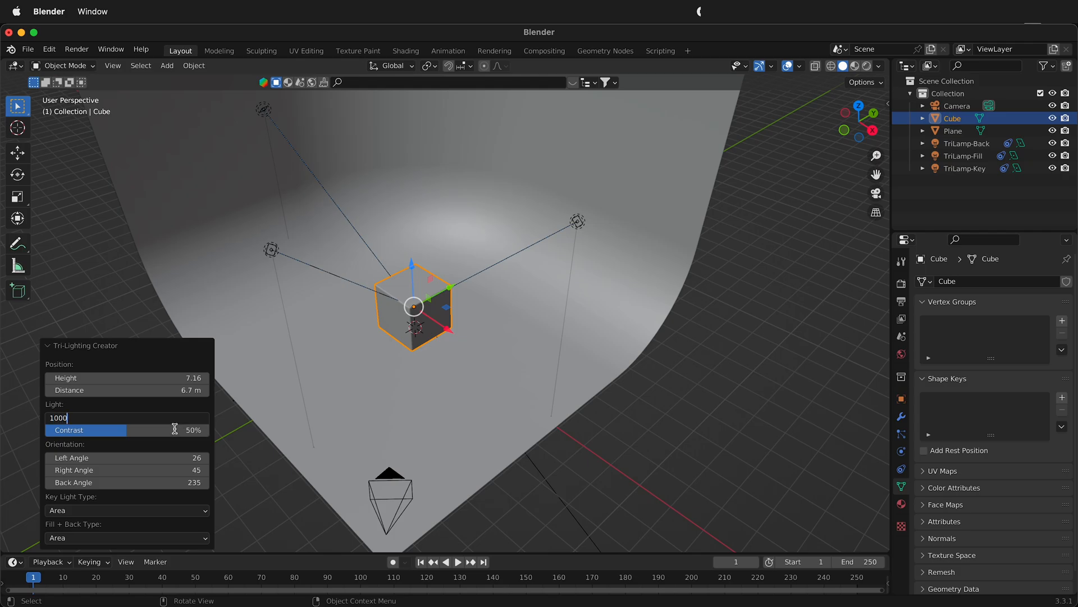
pyautogui.press('Return')
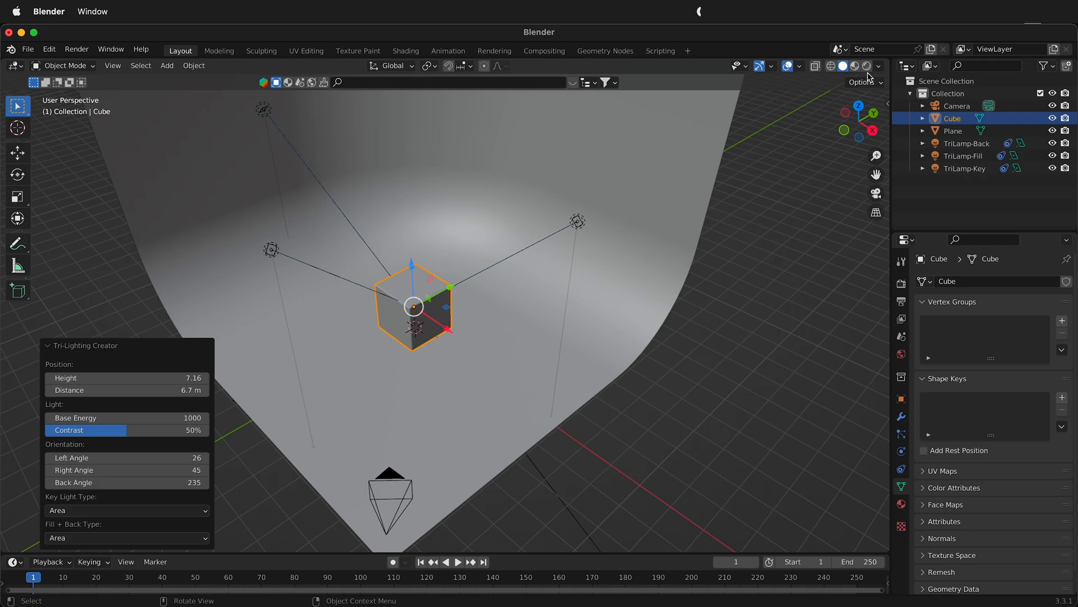
pyautogui.click(868, 65)
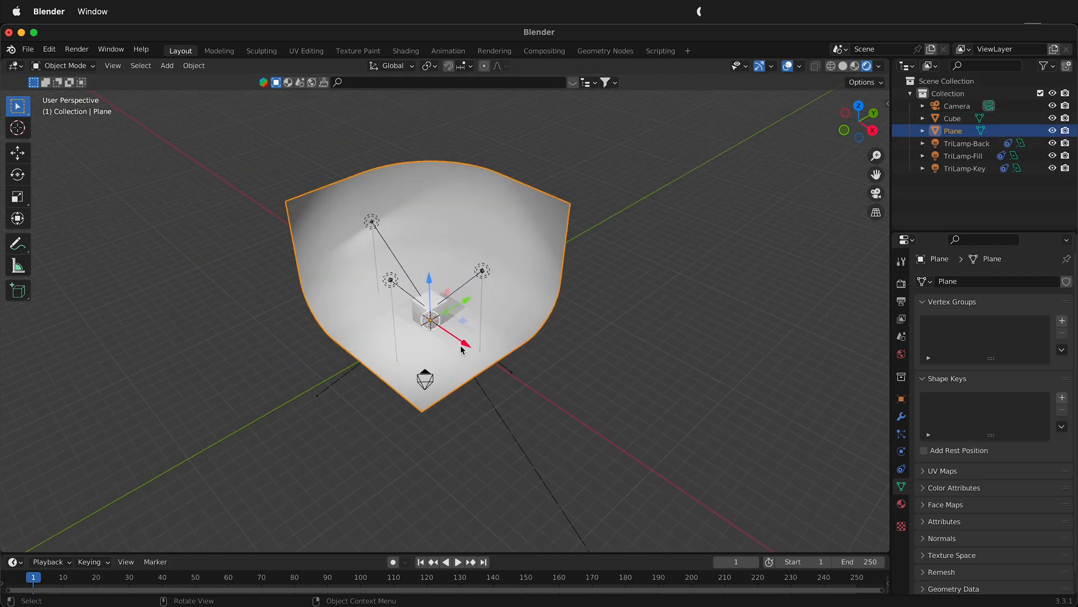
# Scale the curved backdrop plane up by about 2.09.
pyautogui.press('s')
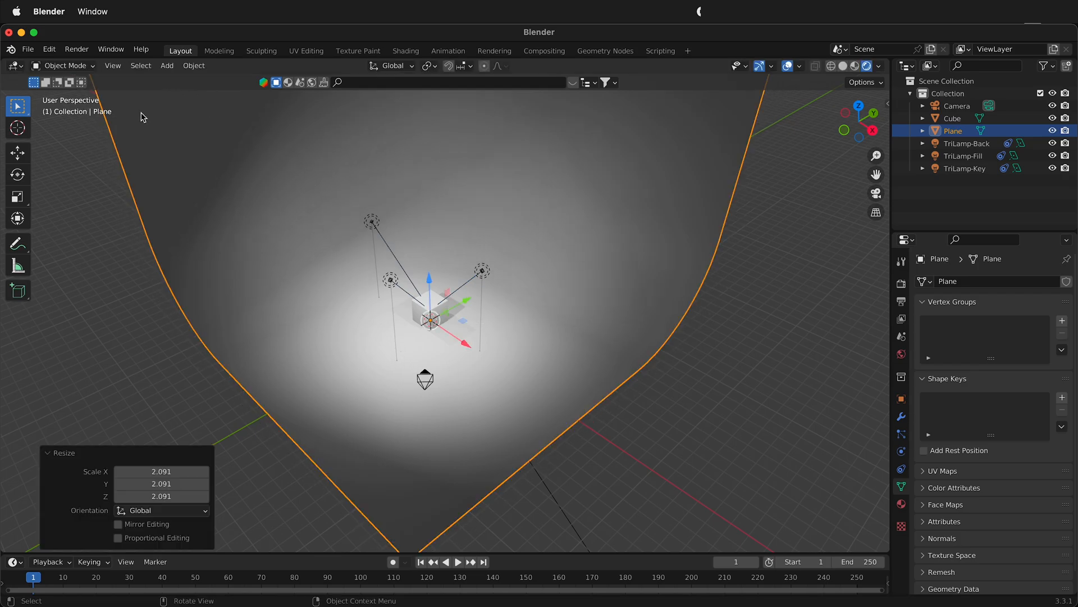
pyautogui.click(113, 65)
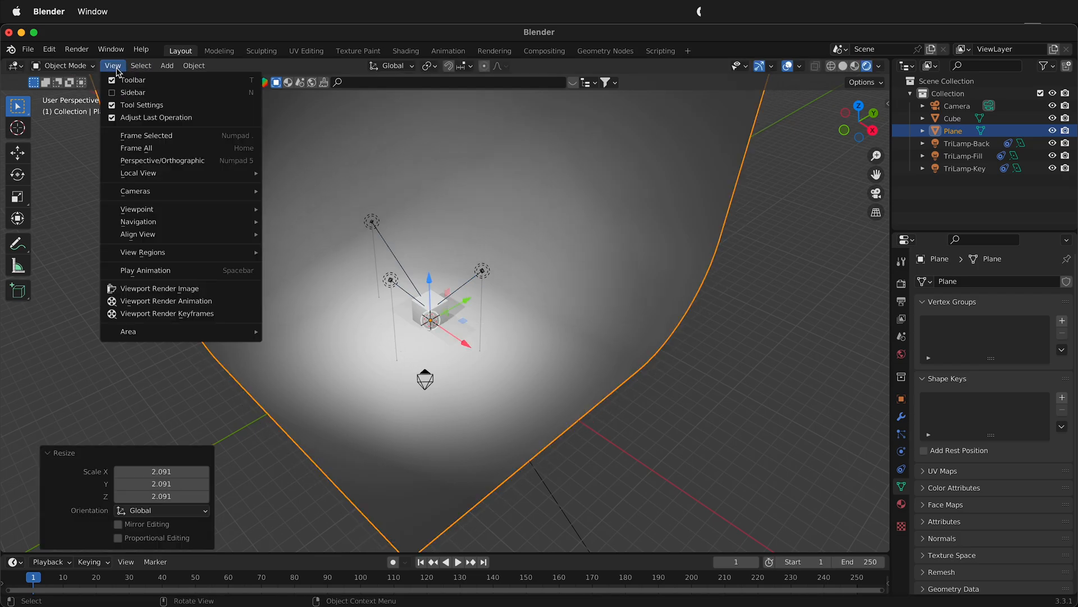
pyautogui.moveTo(159, 196)
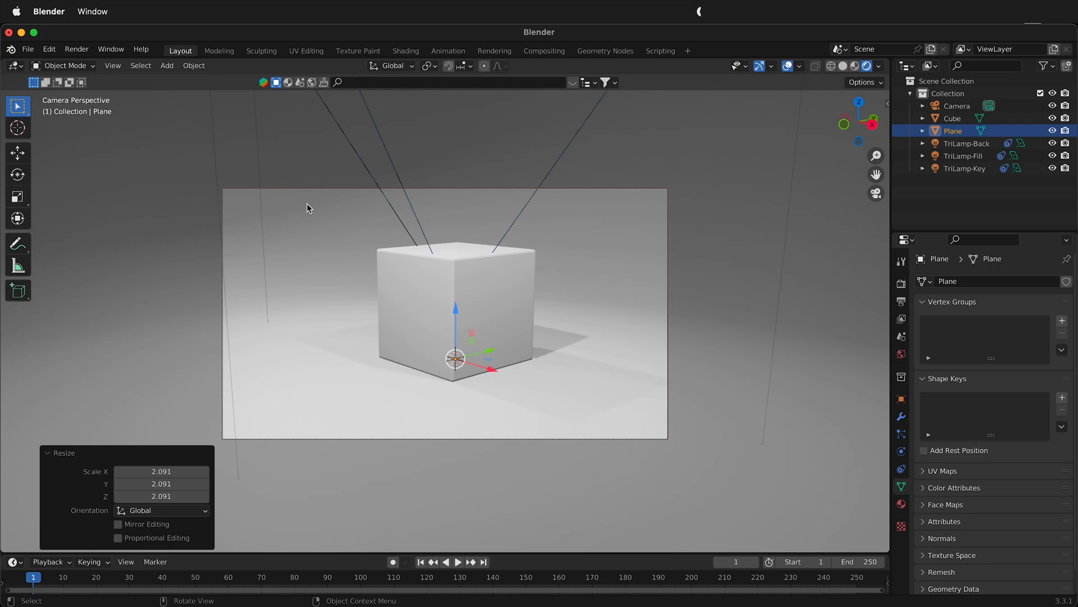
pyautogui.moveTo(327, 240)
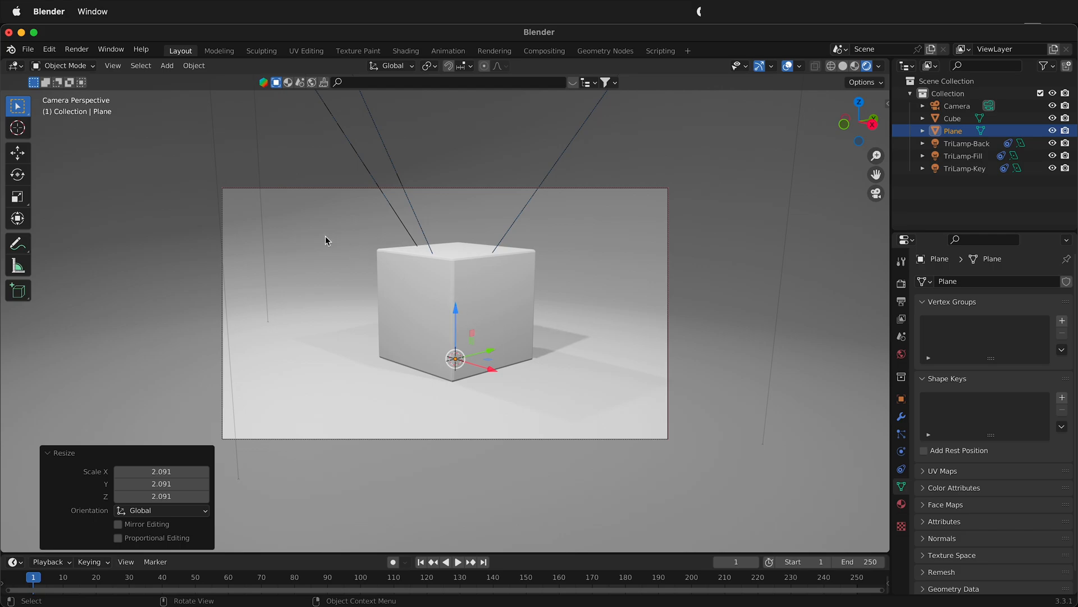
pyautogui.moveTo(305, 239)
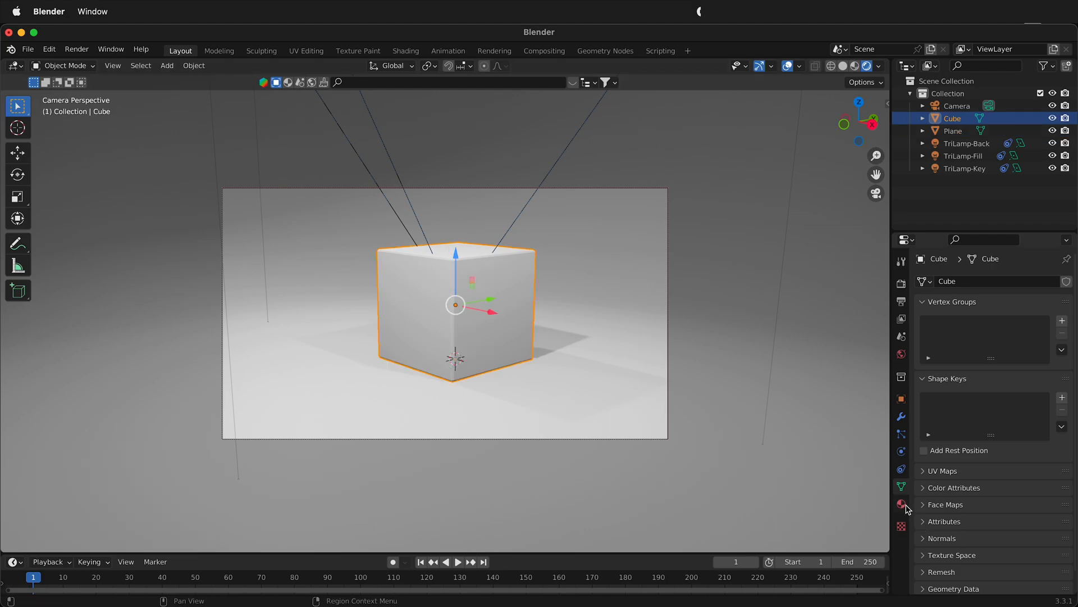
# Pick a yellow Base Color for the cube's Principled BSDF material.
pyautogui.click(901, 503)
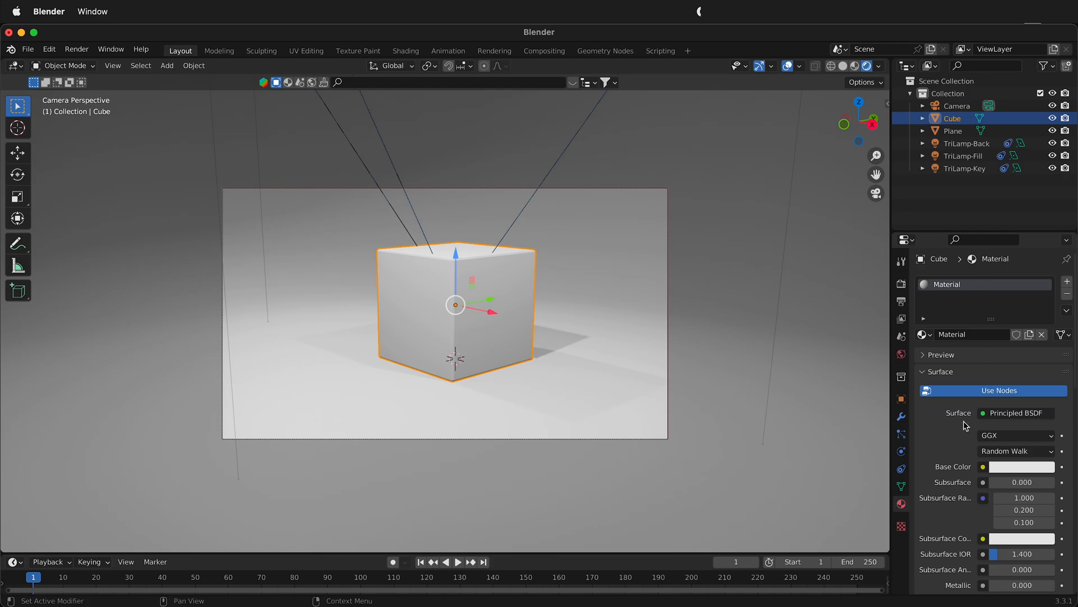
pyautogui.moveTo(991, 383)
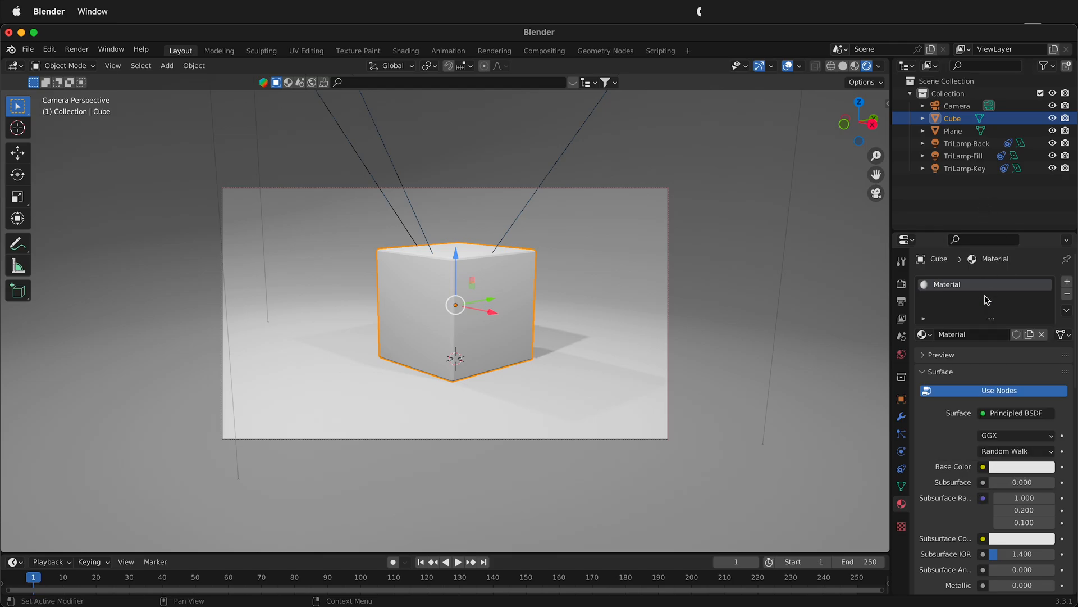
pyautogui.click(1023, 466)
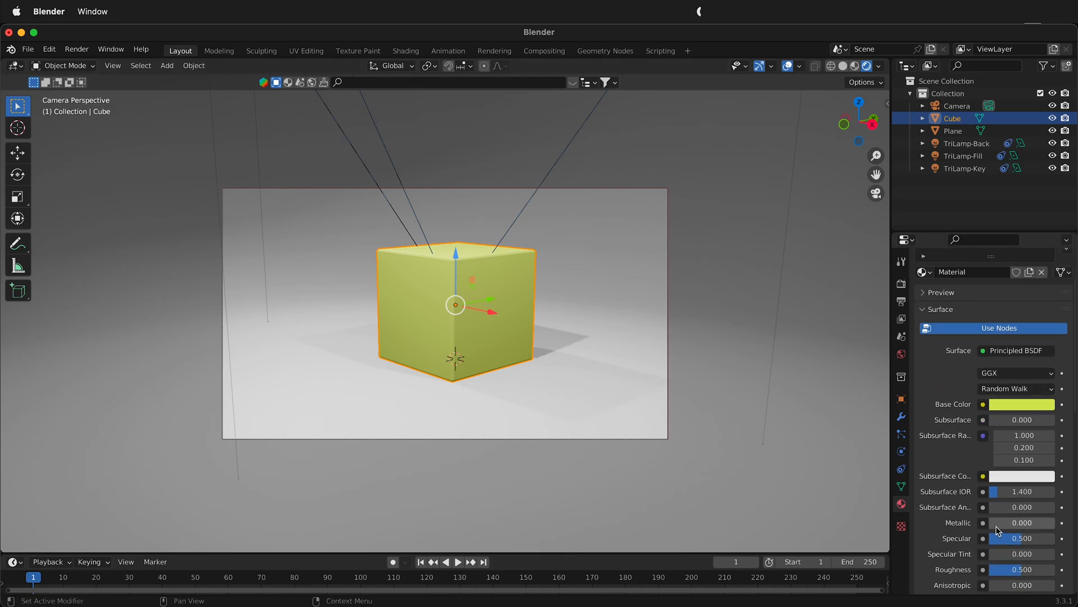
pyautogui.moveTo(998, 522); pyautogui.dragTo(1039, 522)
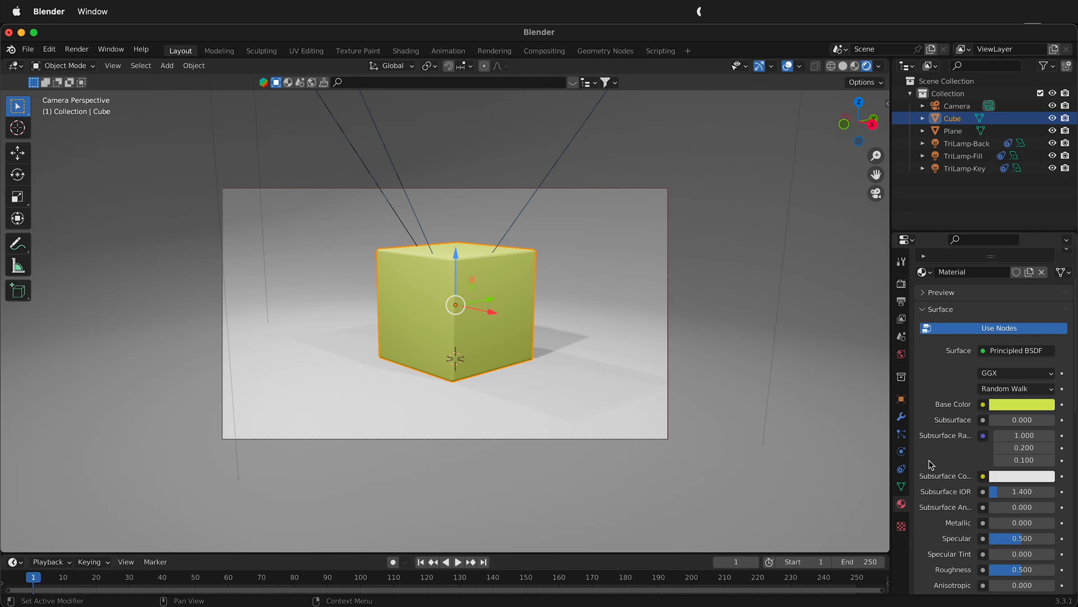
pyautogui.scroll(-3)
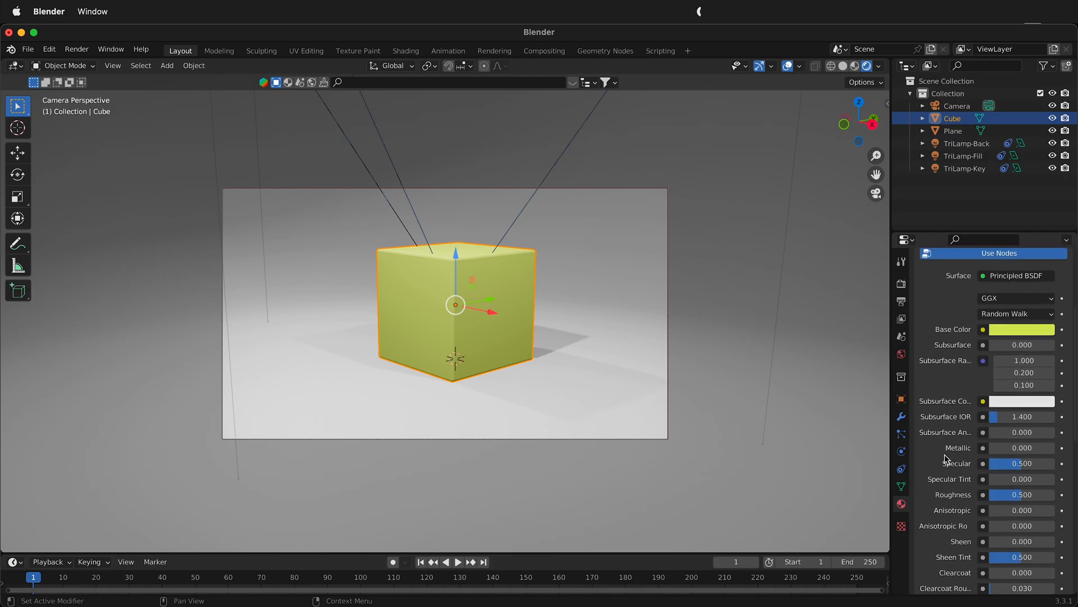
pyautogui.scroll(-3)
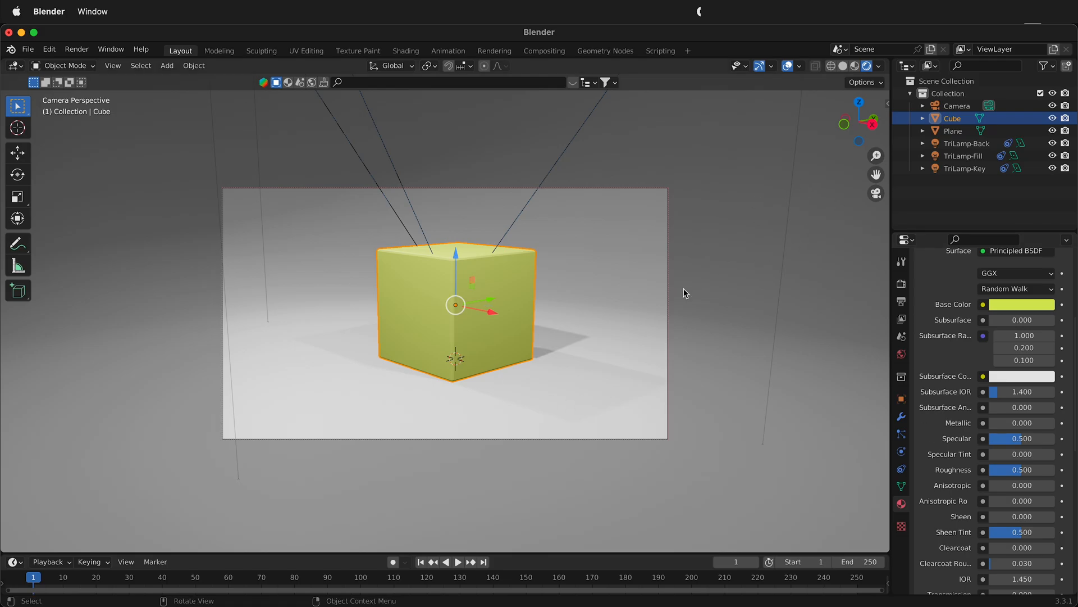
pyautogui.moveTo(628, 200)
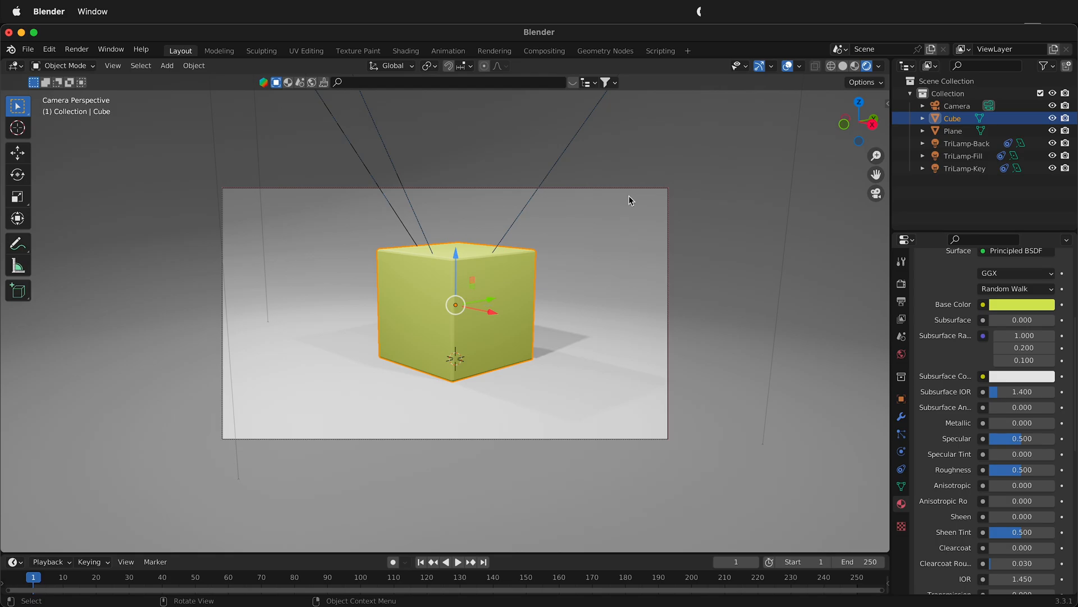
pyautogui.moveTo(554, 358)
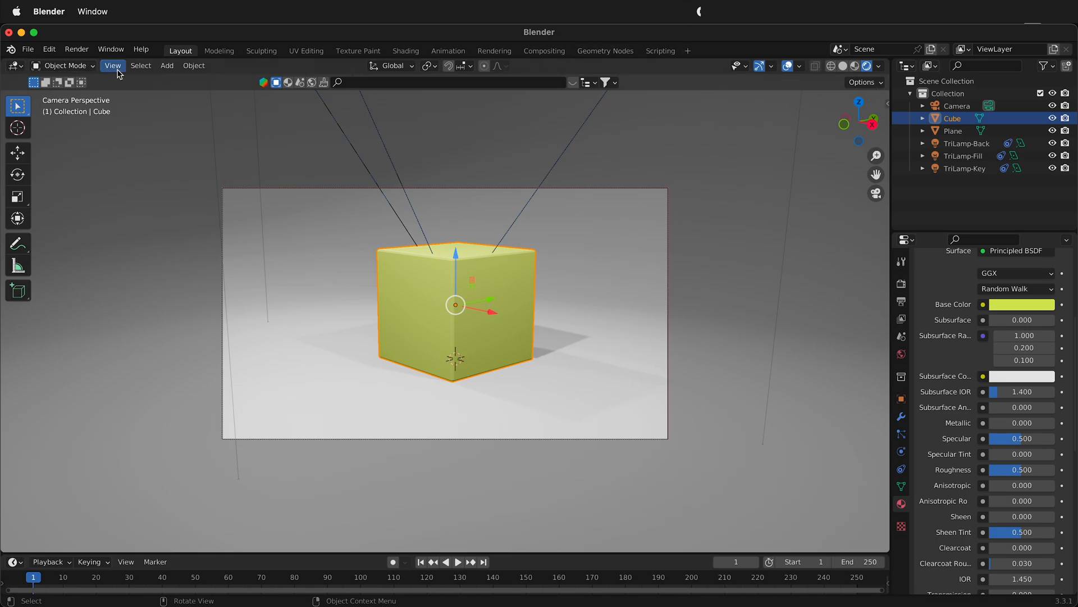
# Colour the TriLamp lights: Fill pink, Key blue and Back green.
pyautogui.click(113, 65)
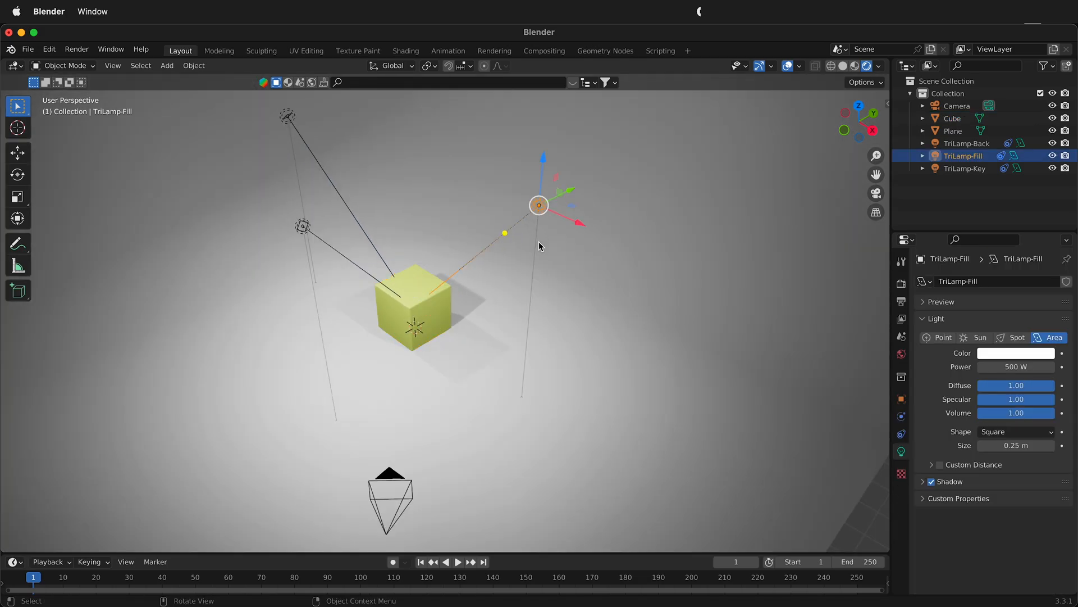
pyautogui.click(1016, 353)
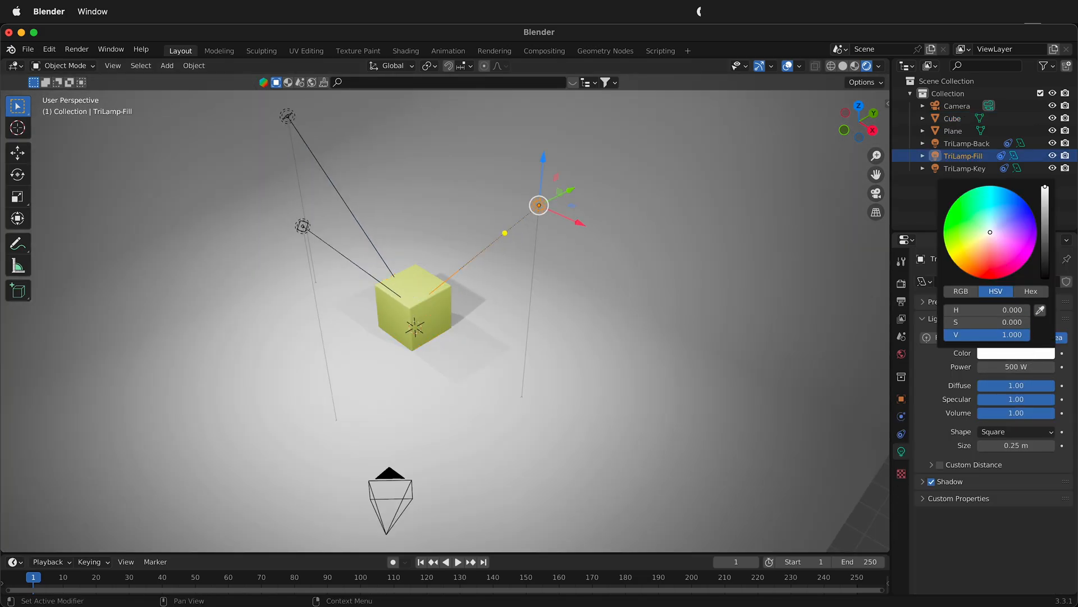
pyautogui.click(1001, 259)
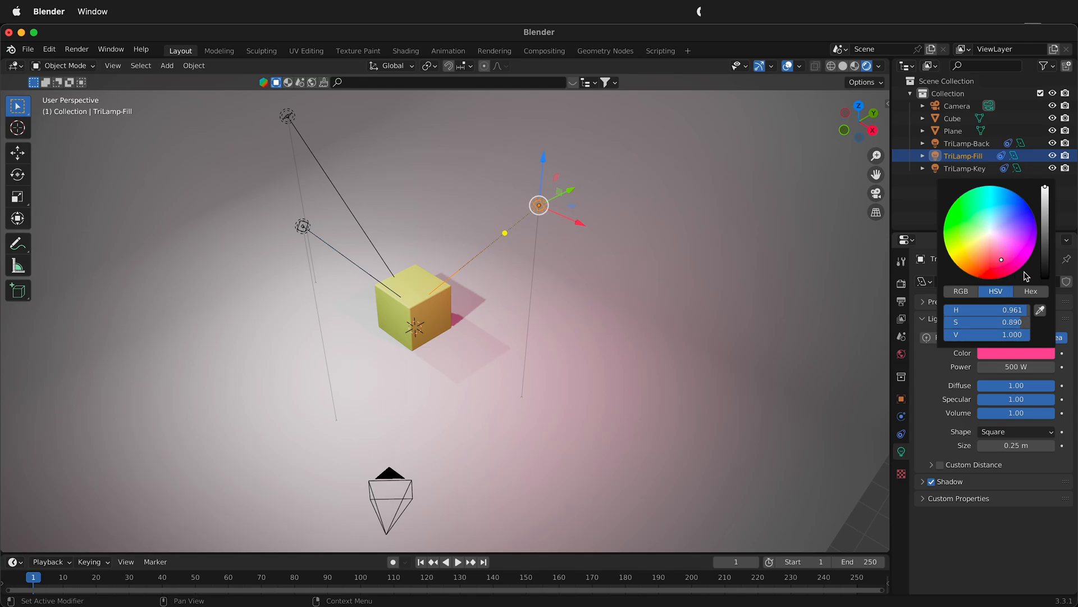
pyautogui.click(965, 168)
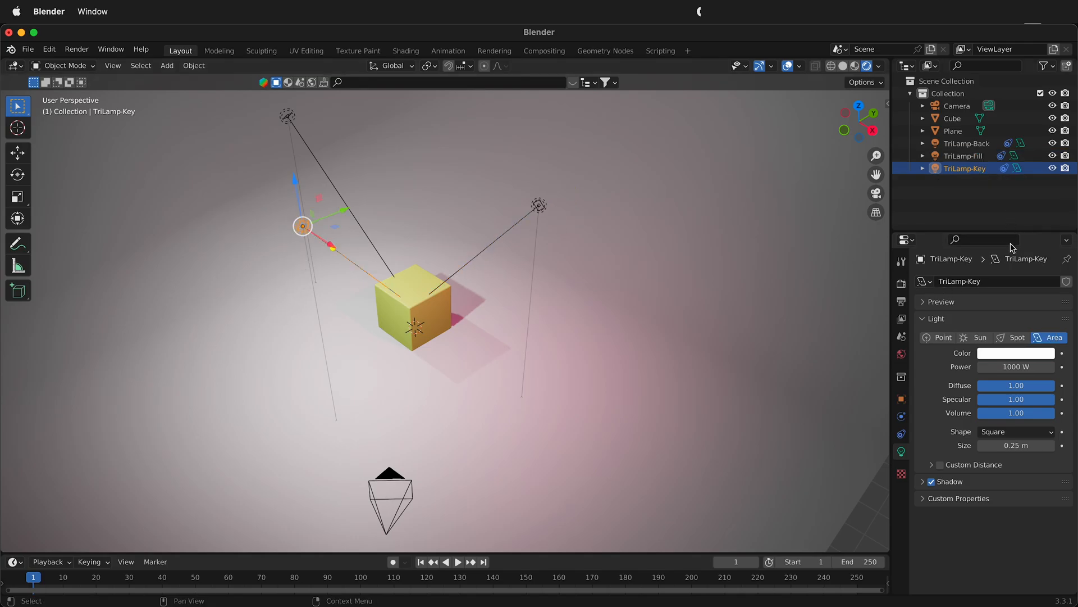
pyautogui.click(1016, 353)
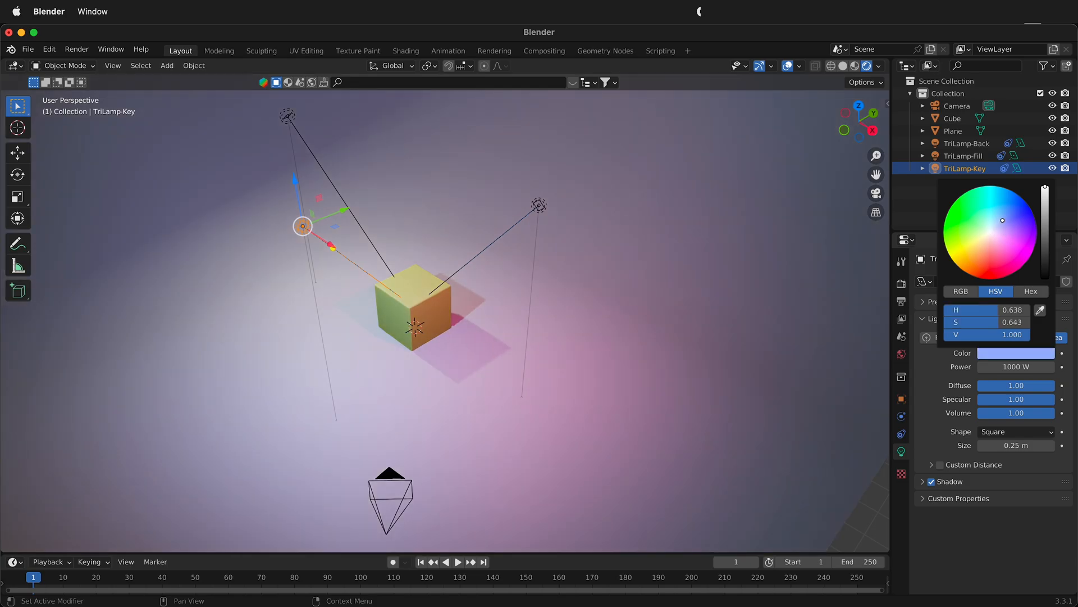
pyautogui.click(284, 122)
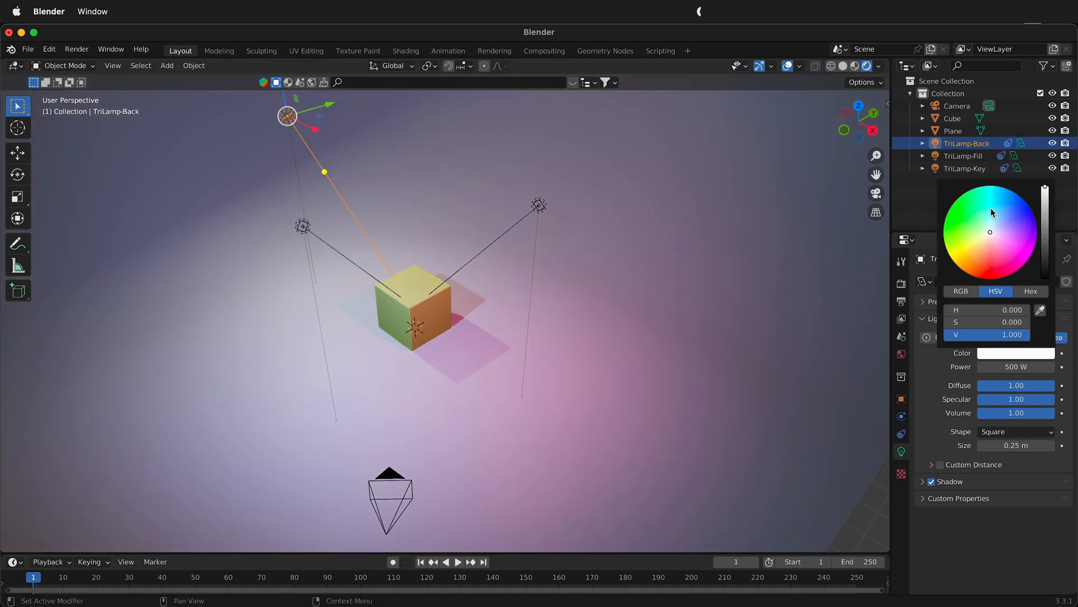
pyautogui.click(969, 217)
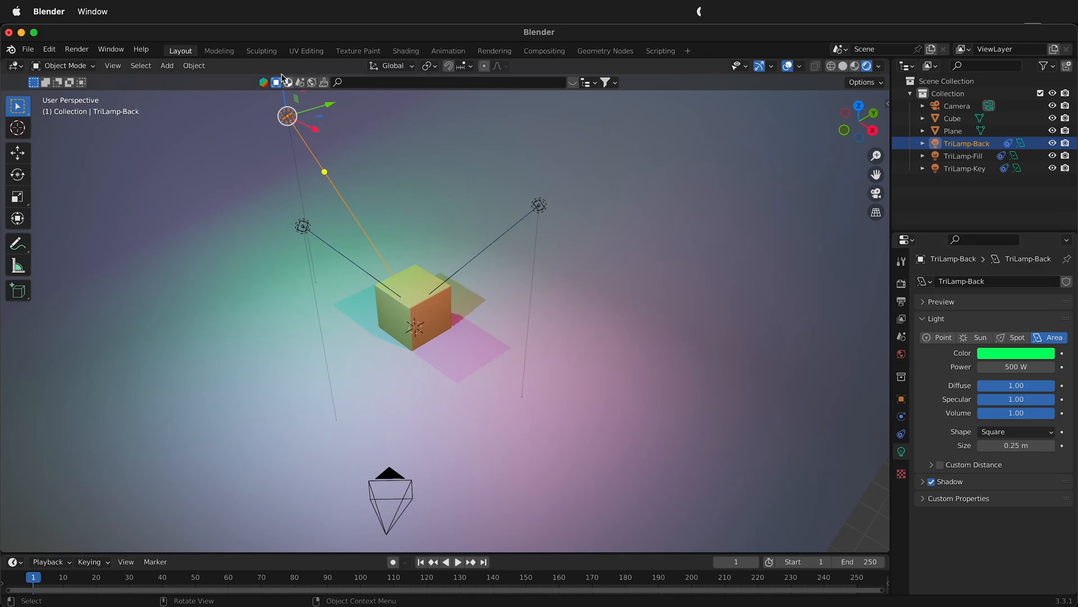